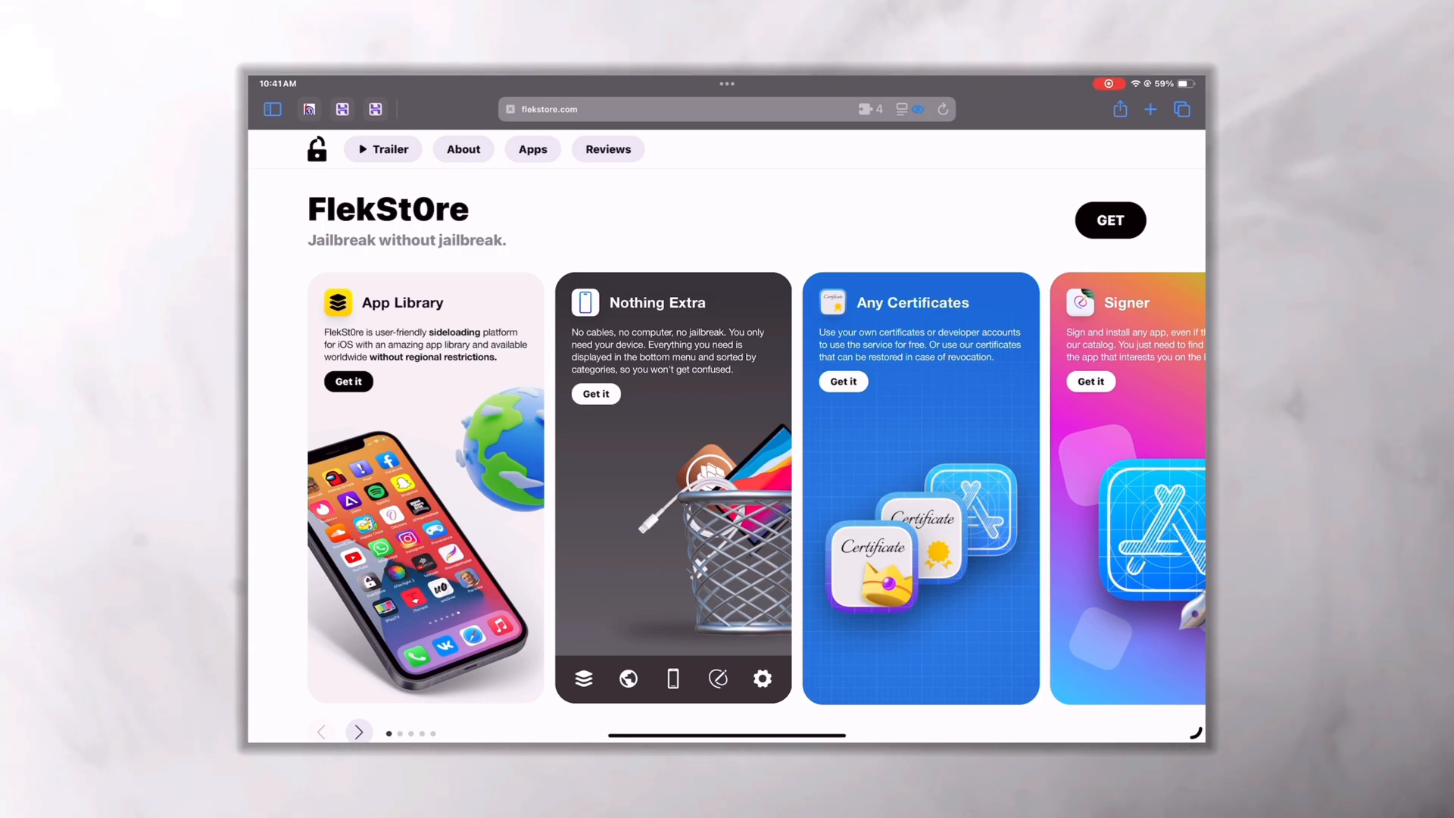
# - Browse through FlekStore's feature carousel and return to the first card
pyautogui.click(359, 732)
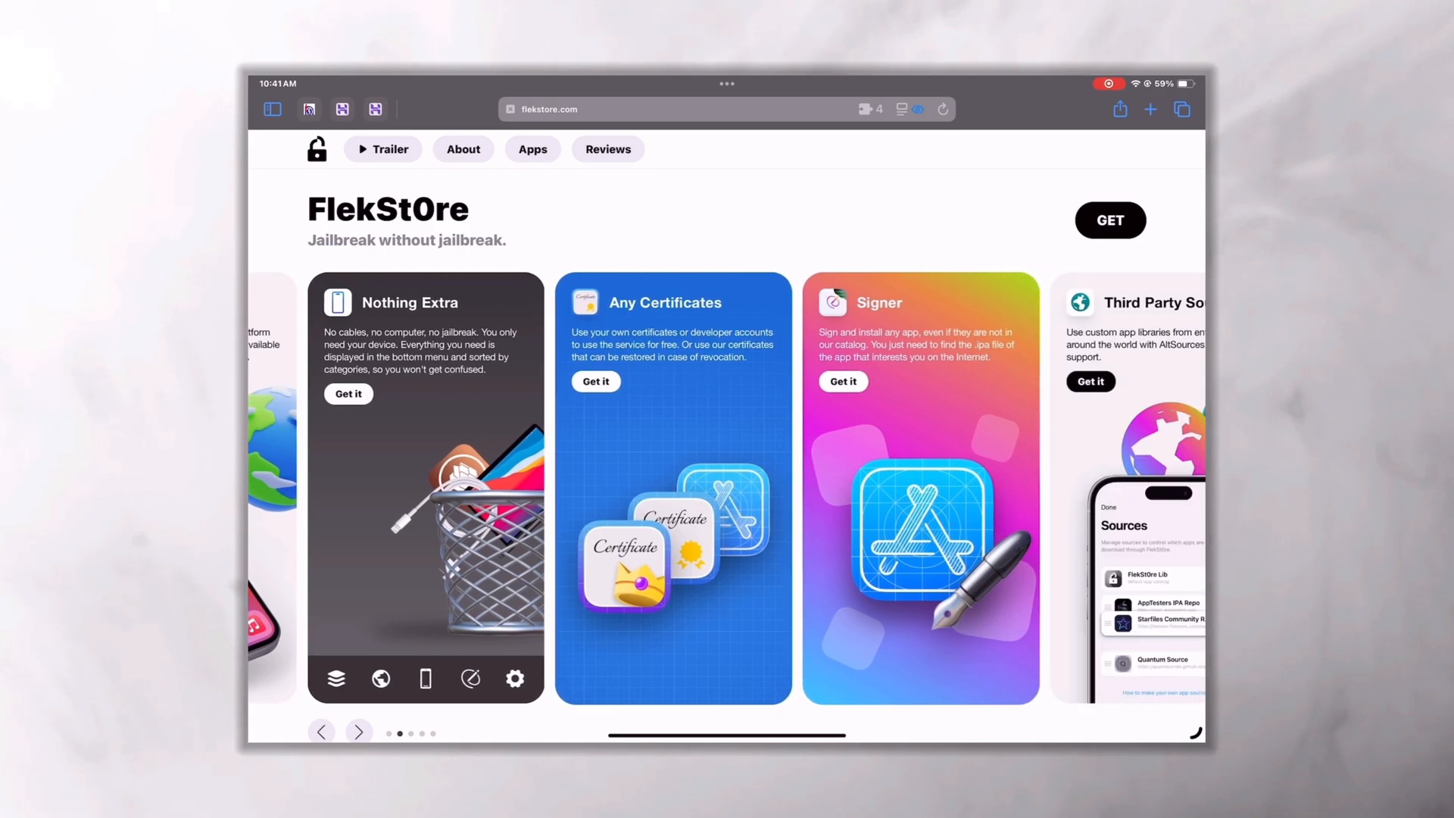
pyautogui.click(359, 732)
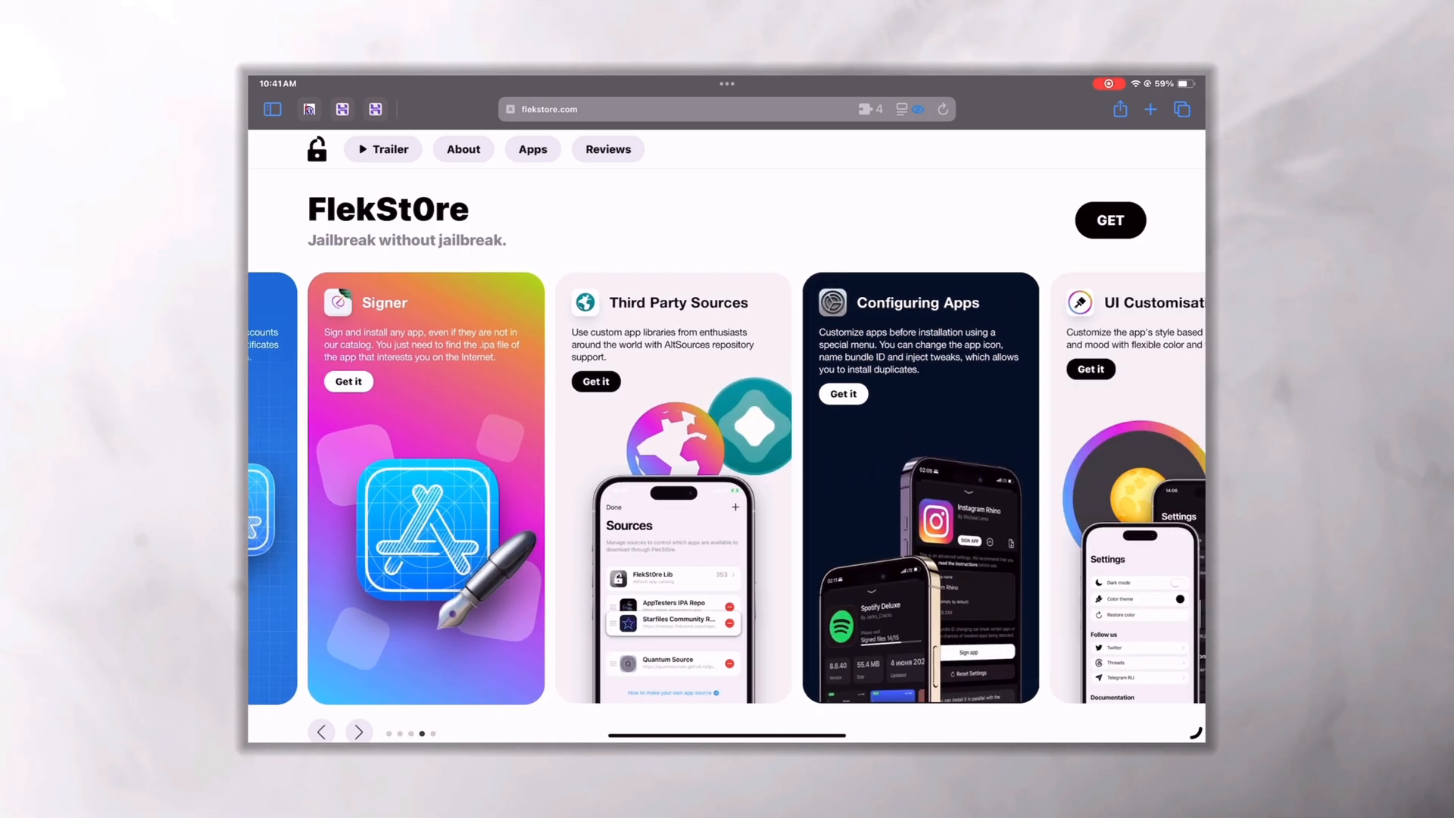
pyautogui.scroll(-3)
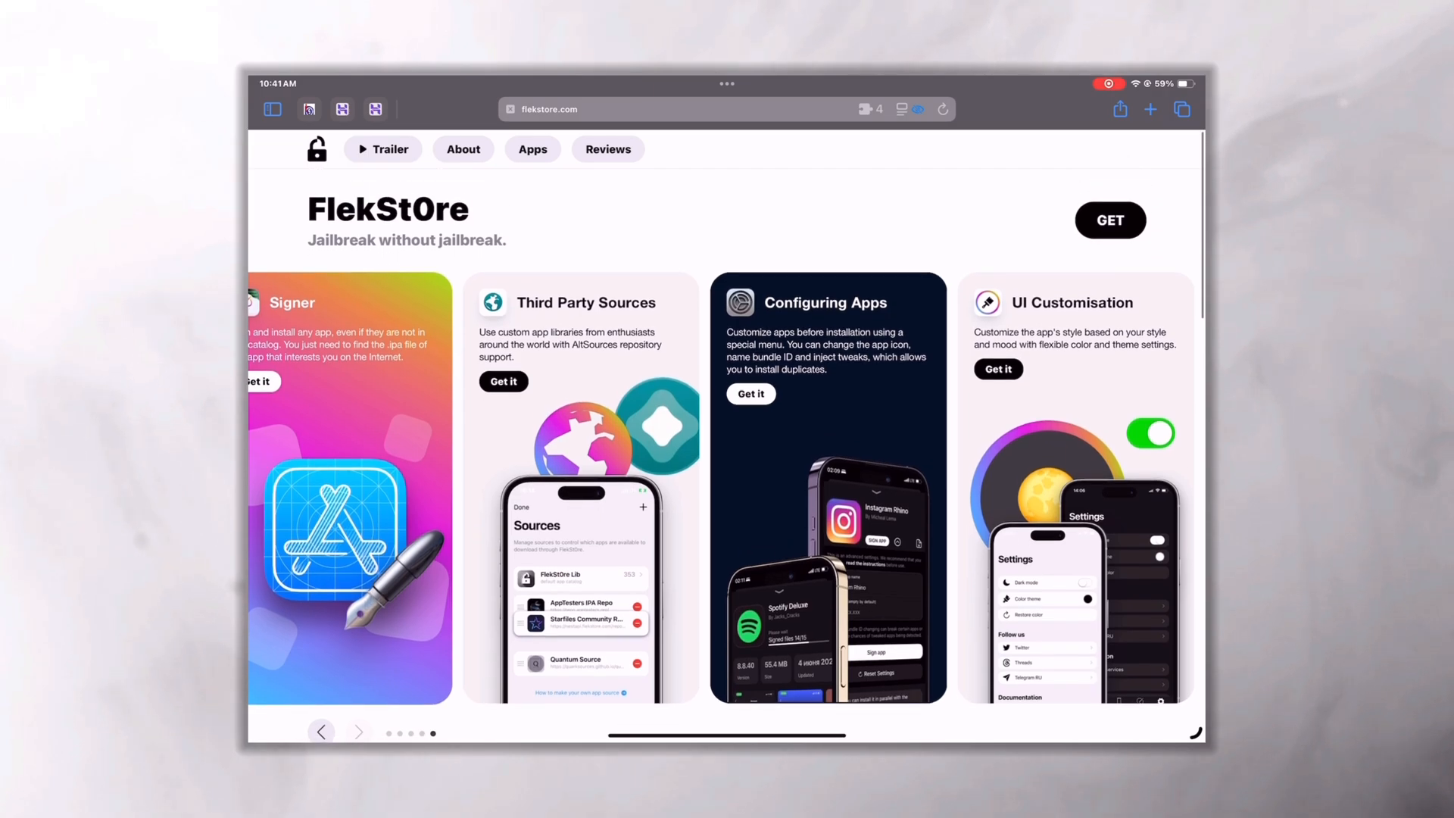
pyautogui.click(322, 732)
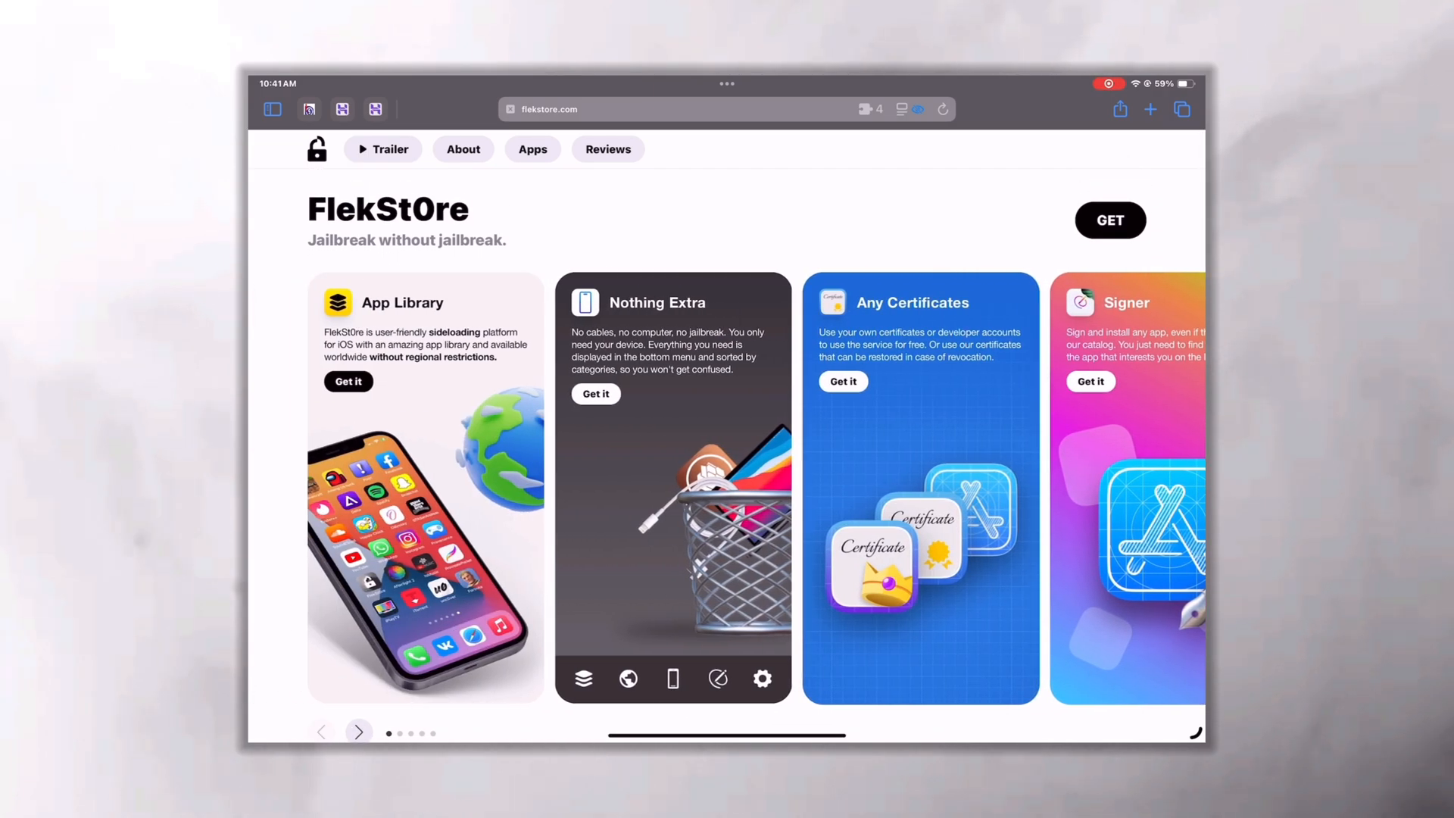
# - Get FlekStore, add it to the Home Screen via Share, and launch it
pyautogui.click(1110, 220)
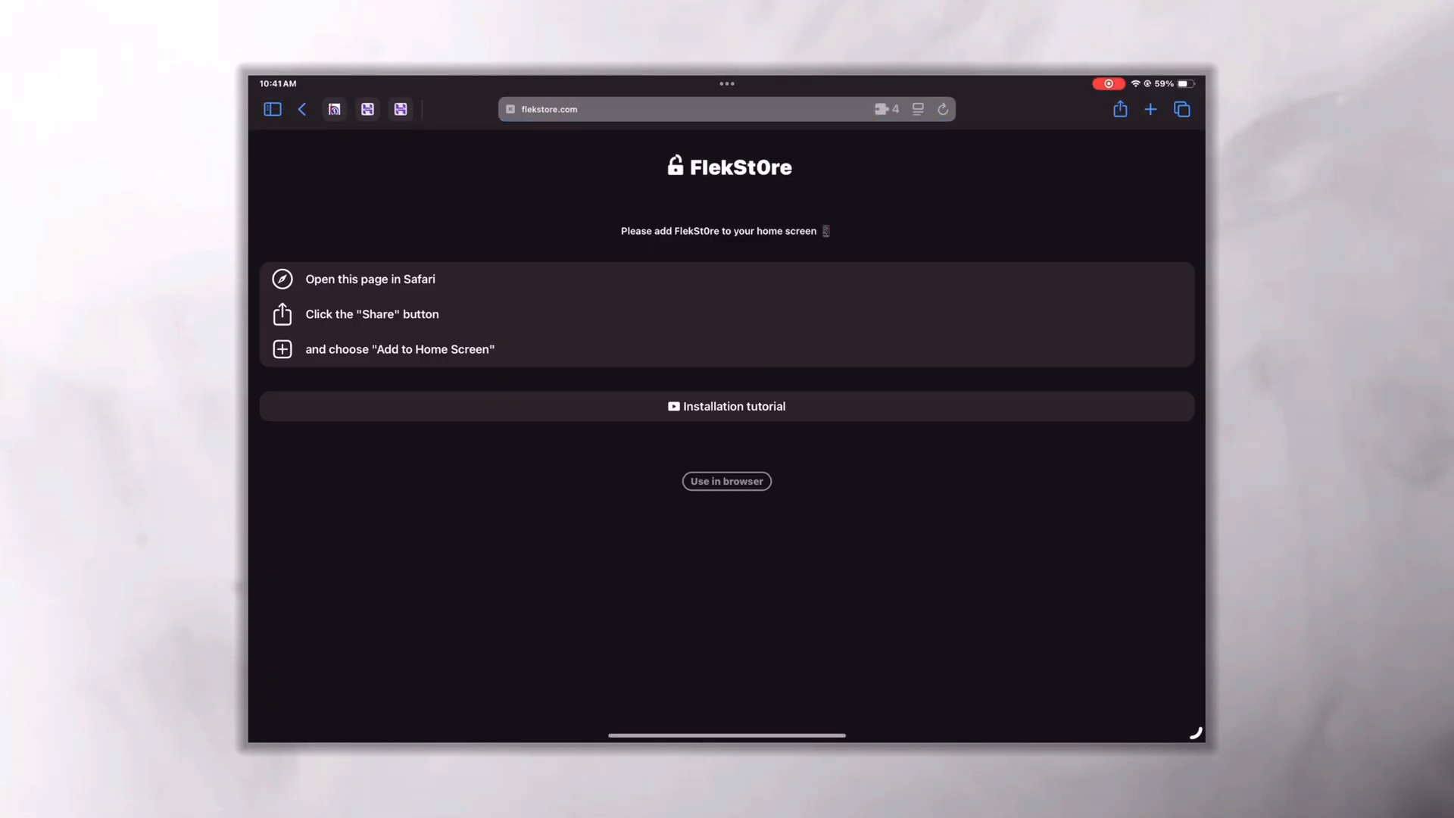
pyautogui.click(1120, 109)
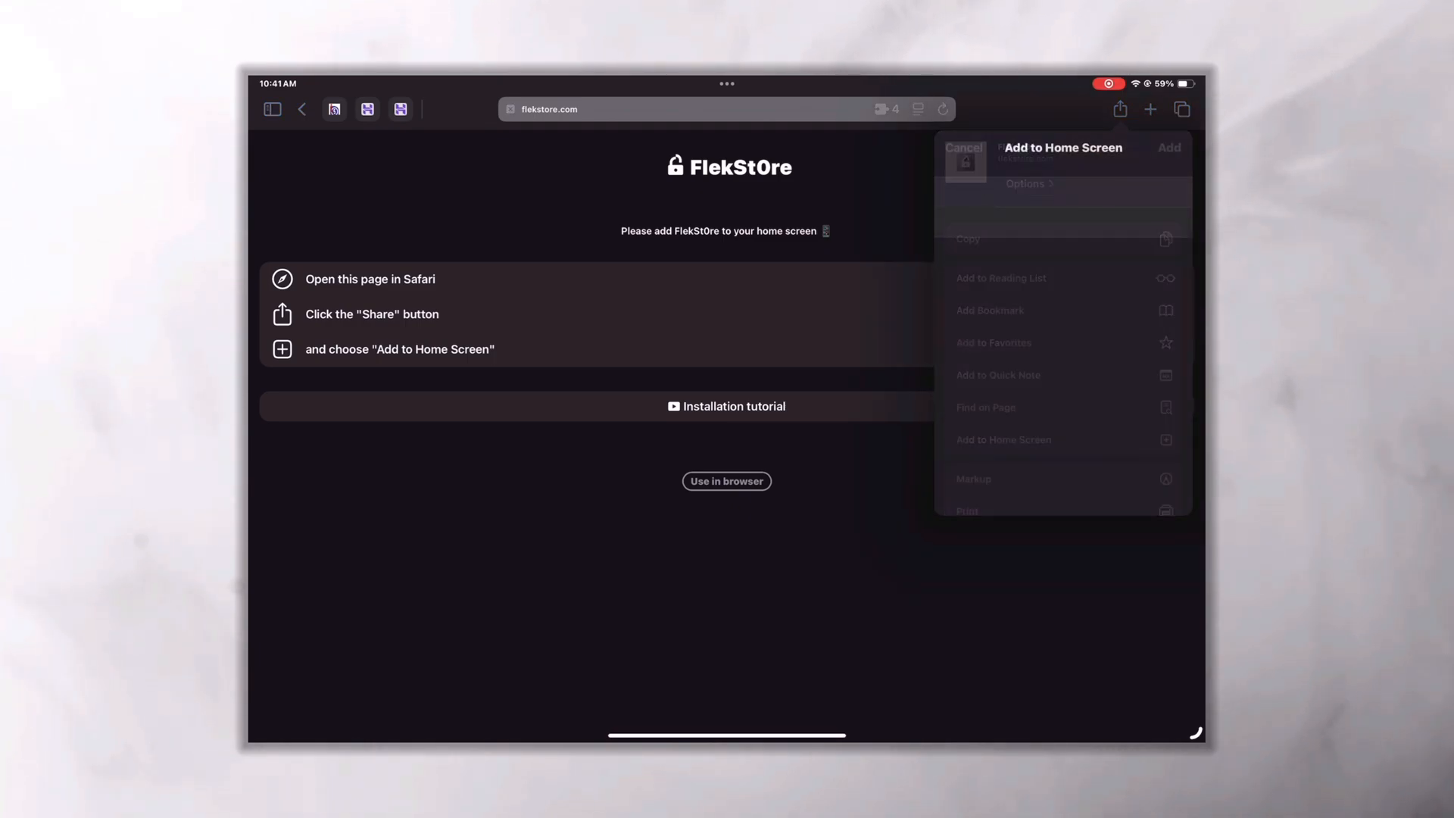
pyautogui.click(1169, 148)
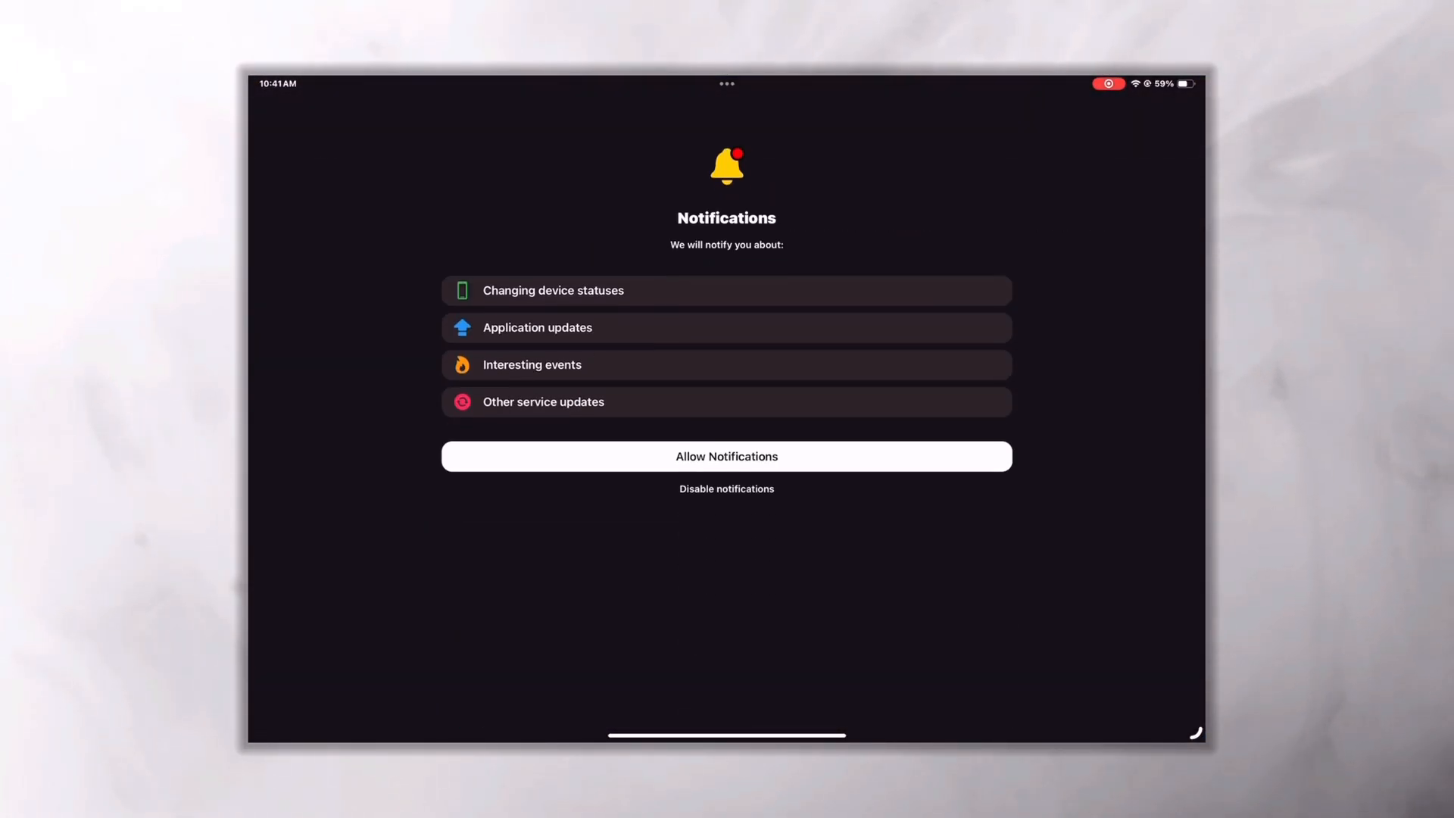
# - Dismiss the notifications prompt, browse Social media and Updates categories, then show the Sources list
pyautogui.click(726, 456)
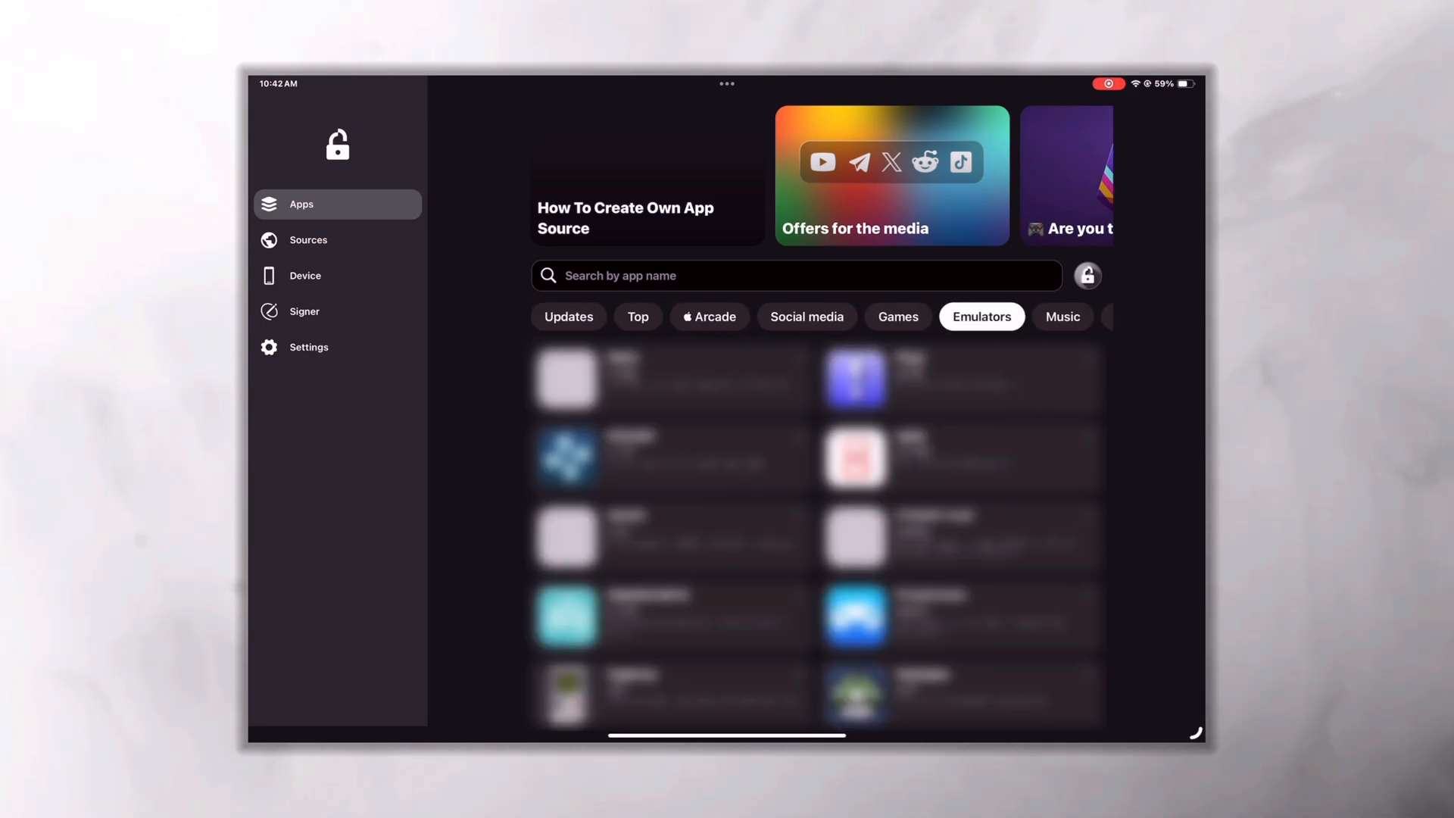
pyautogui.click(807, 316)
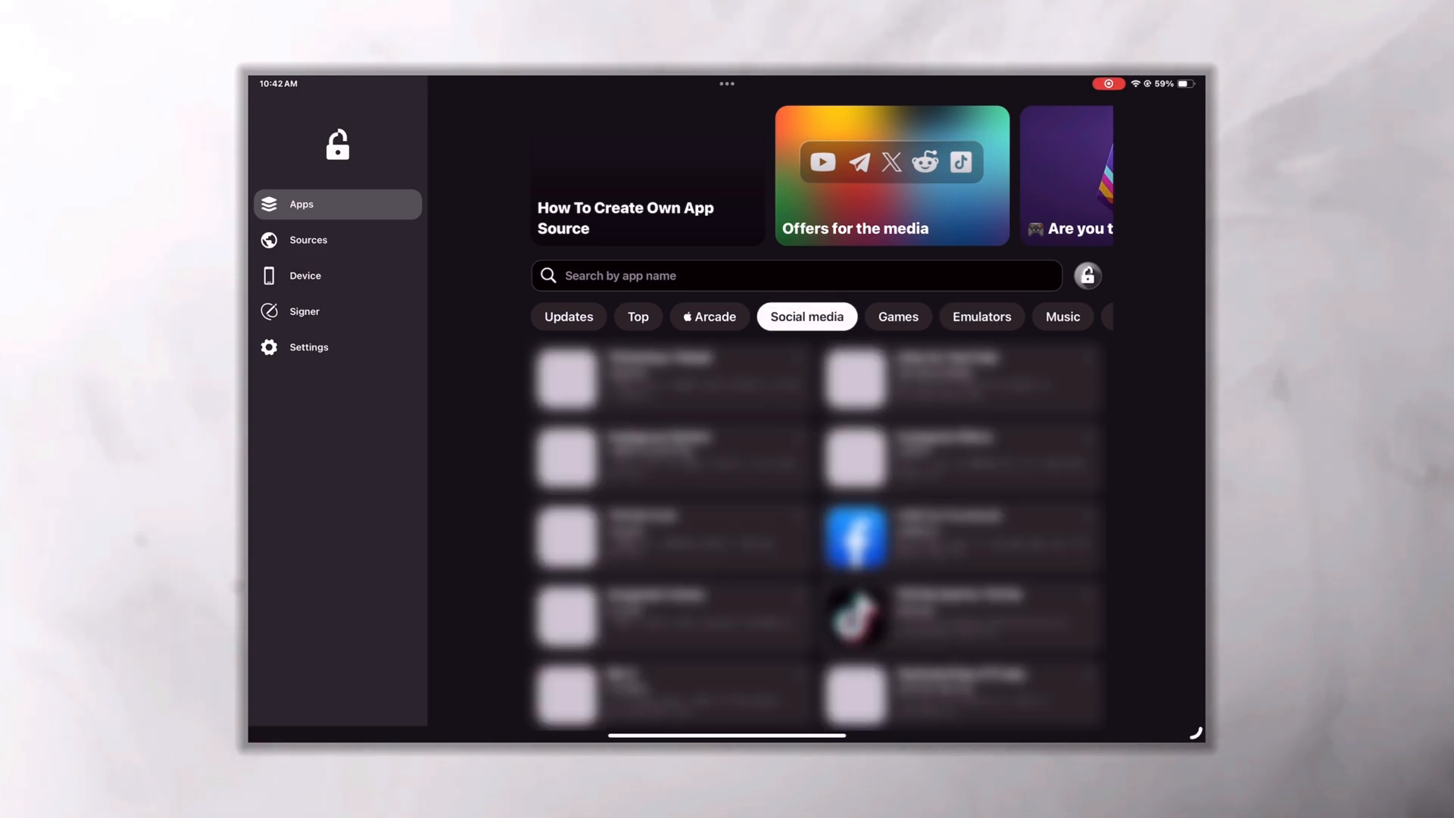
pyautogui.click(567, 317)
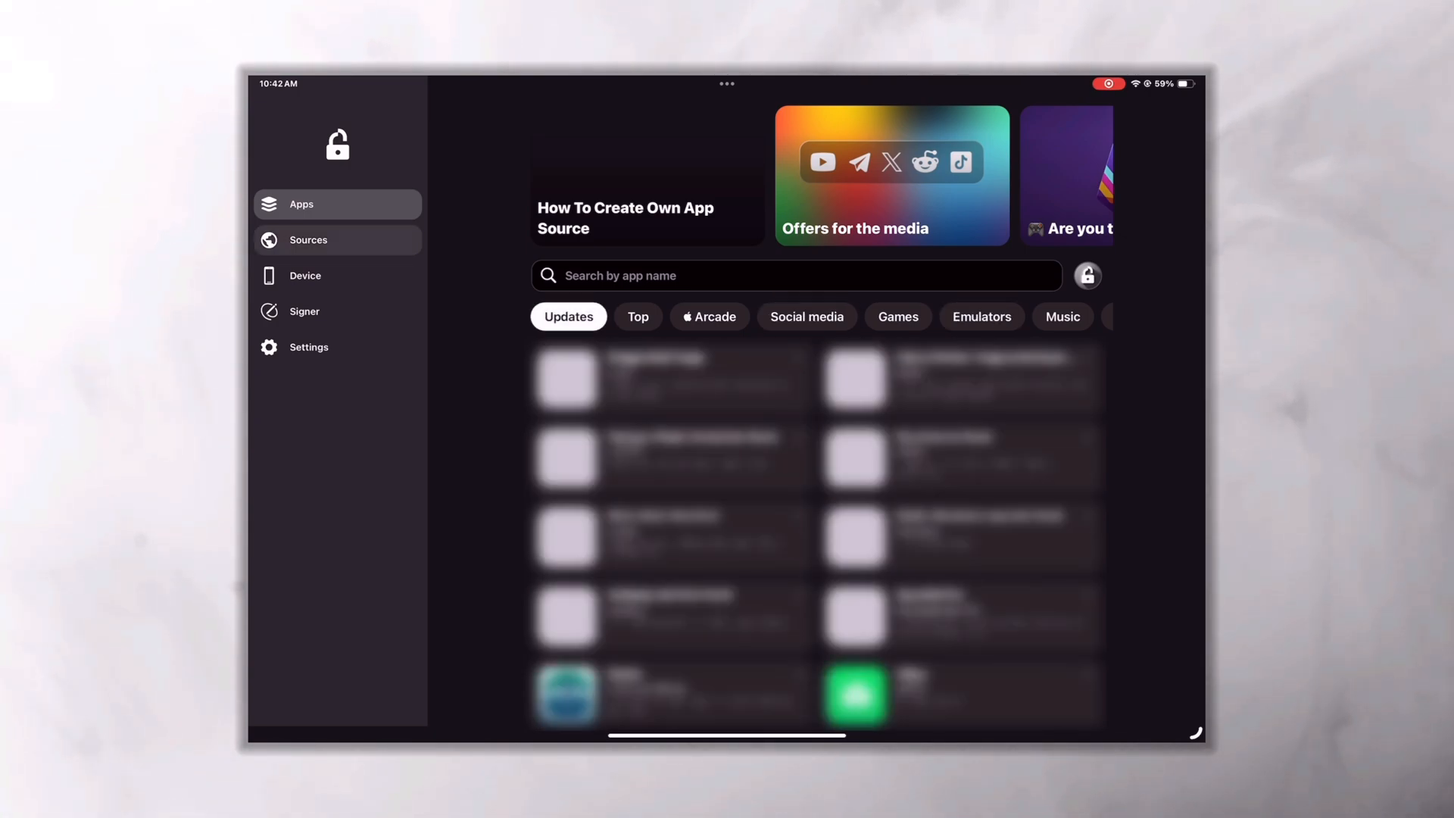
pyautogui.click(308, 240)
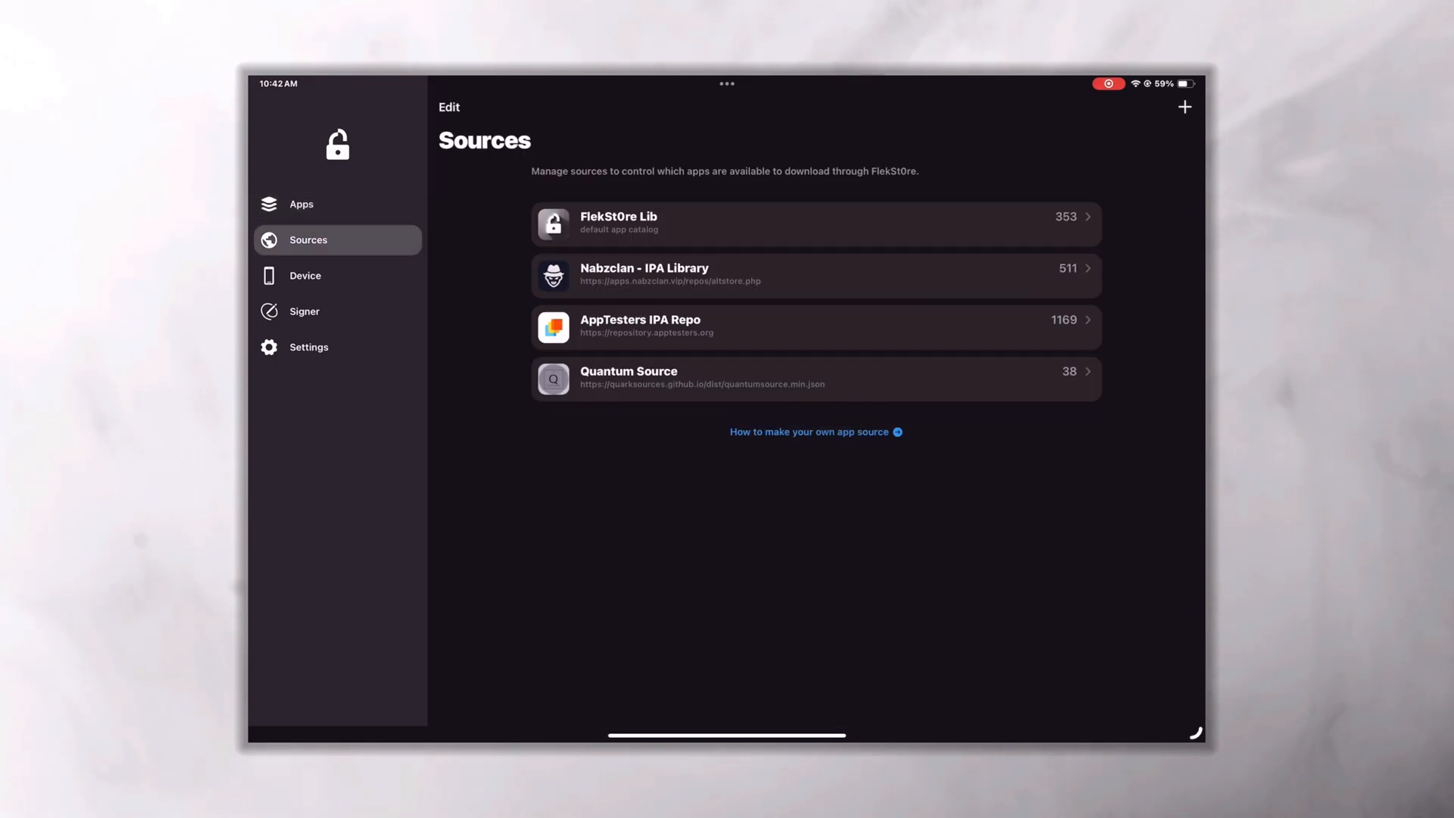
# - Cancel the Add source dialog without changes and go to the Signer page
pyautogui.click(1185, 107)
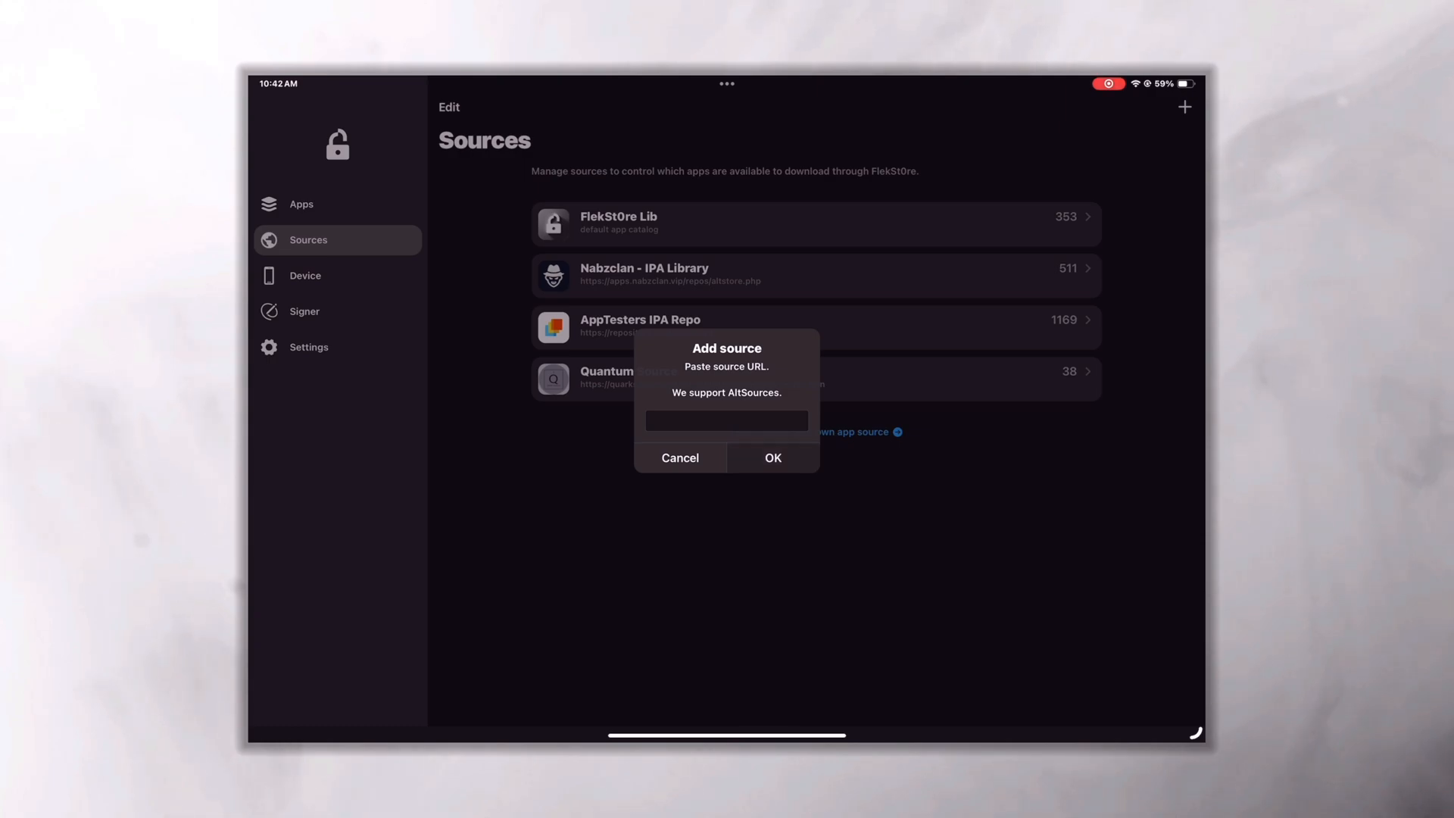
pyautogui.click(680, 457)
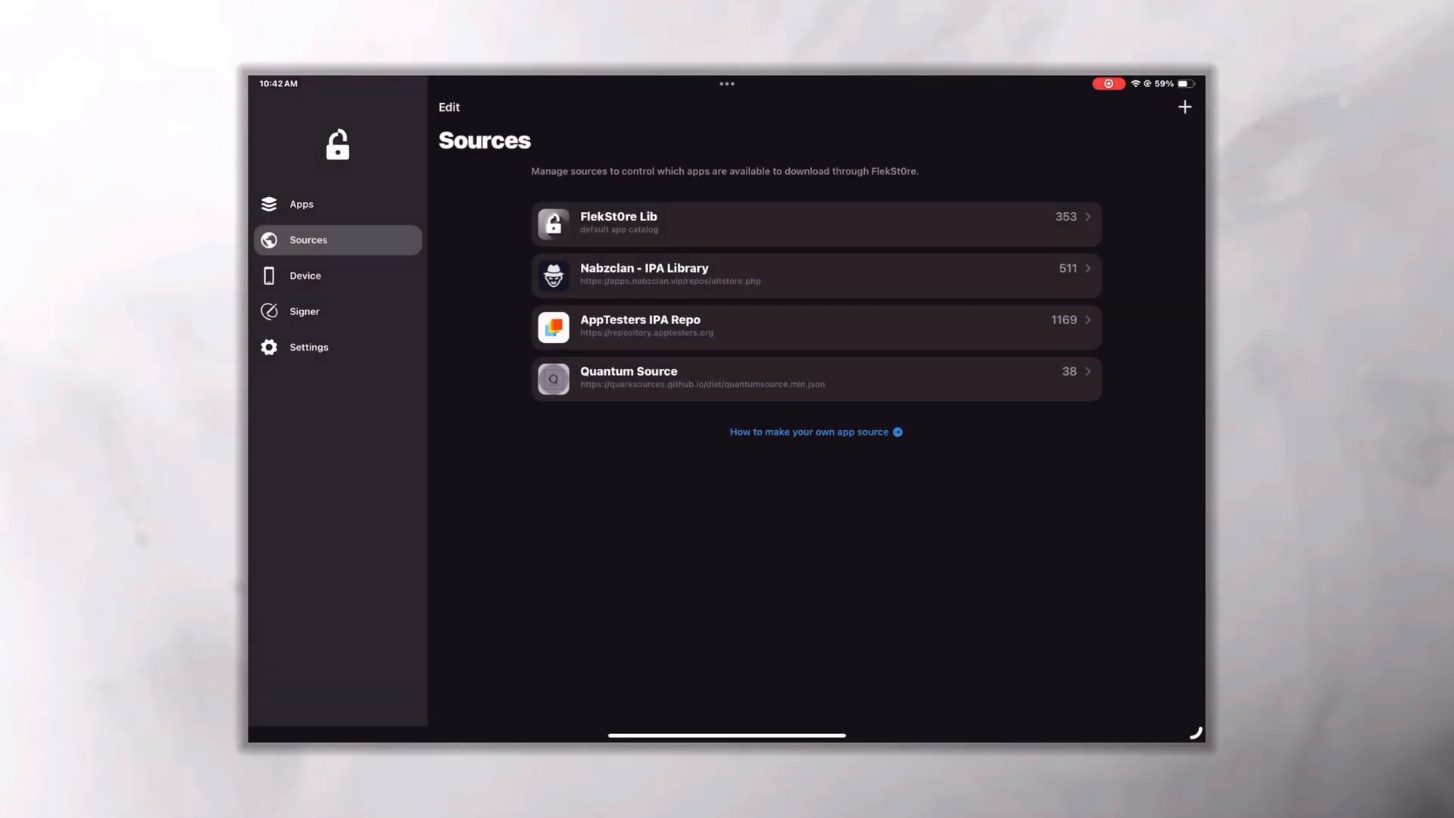
pyautogui.click(305, 311)
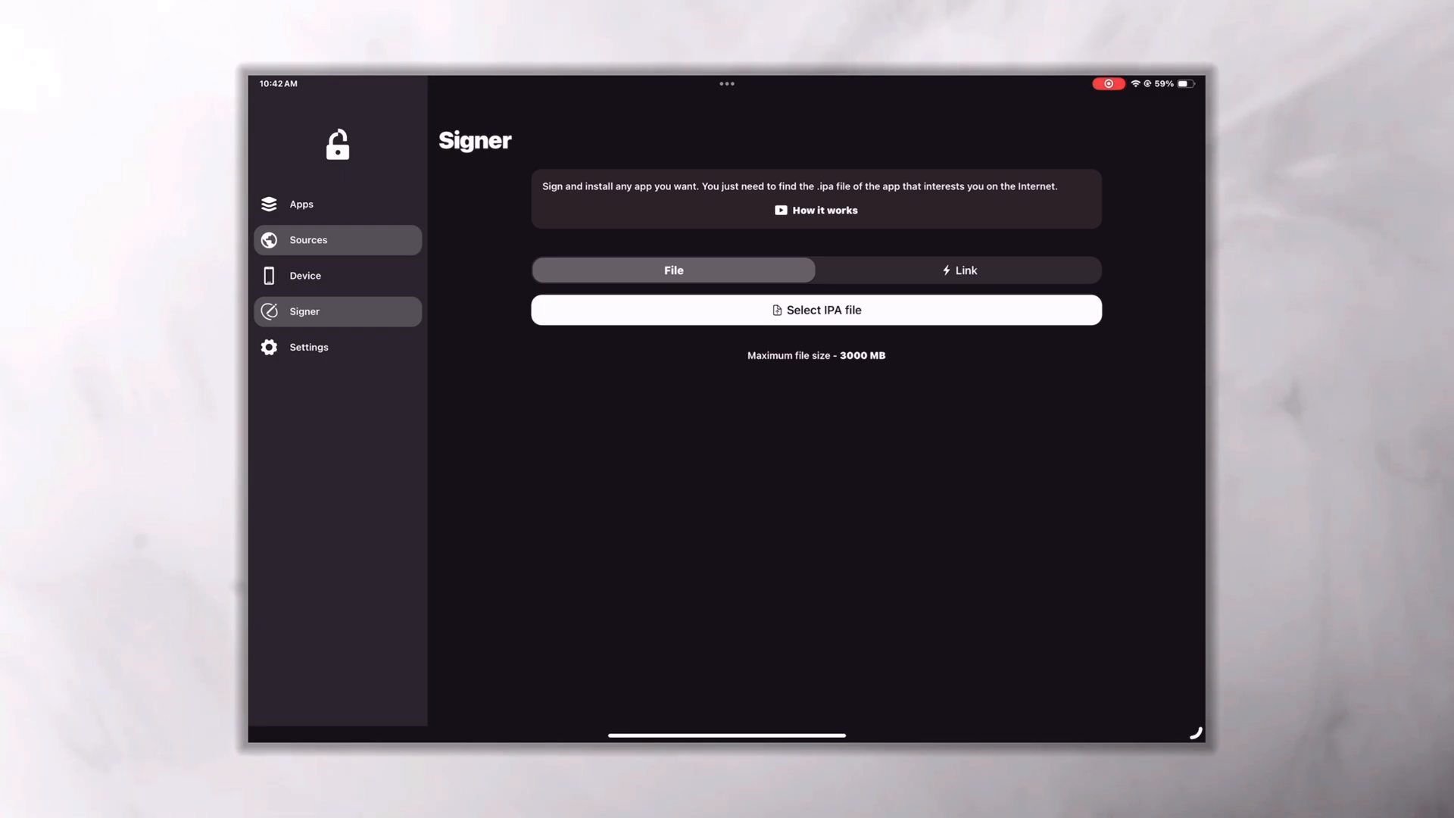
# - Start Add device on the Device page and allow the configuration profile download
pyautogui.click(305, 275)
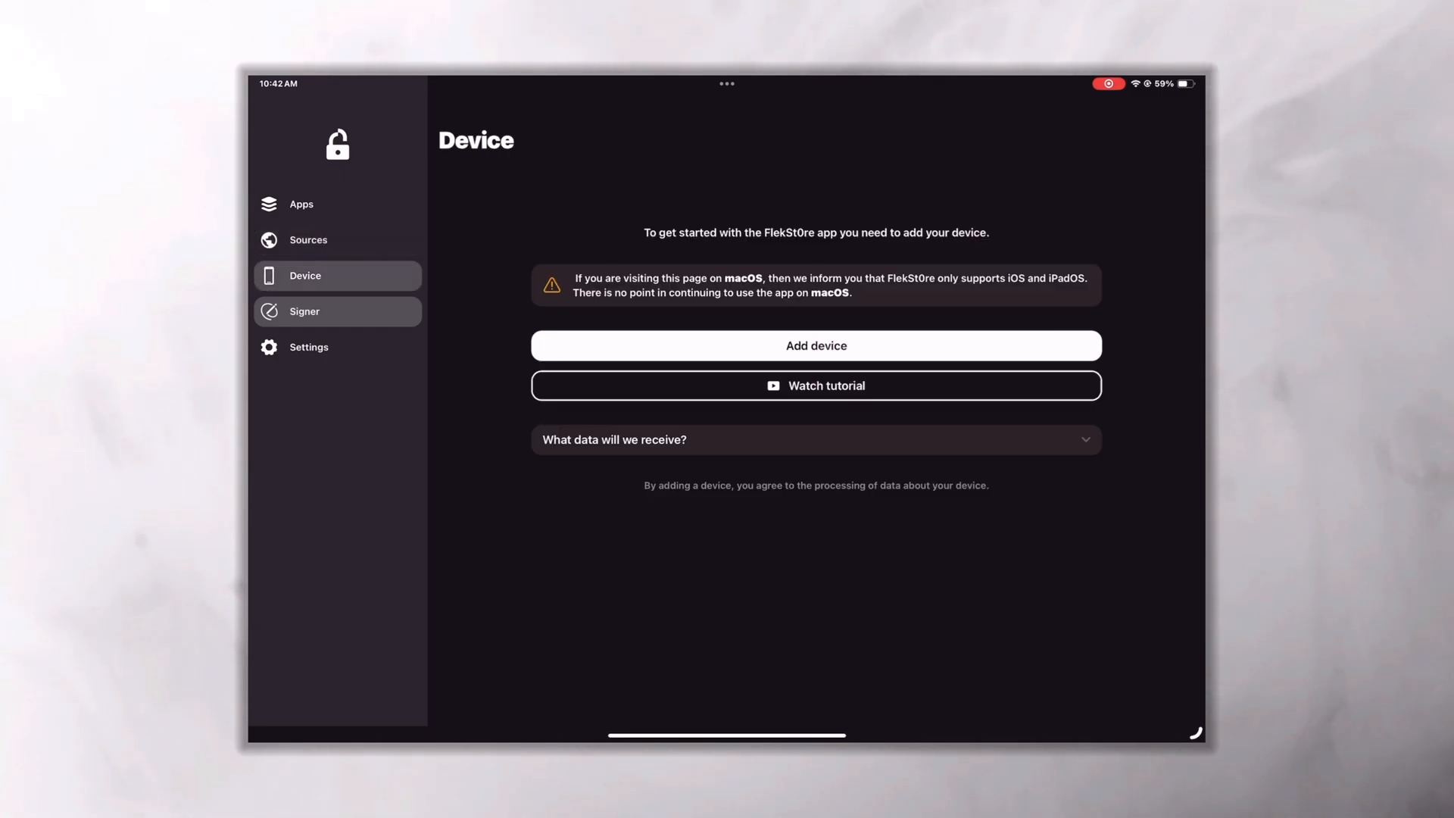
pyautogui.click(815, 345)
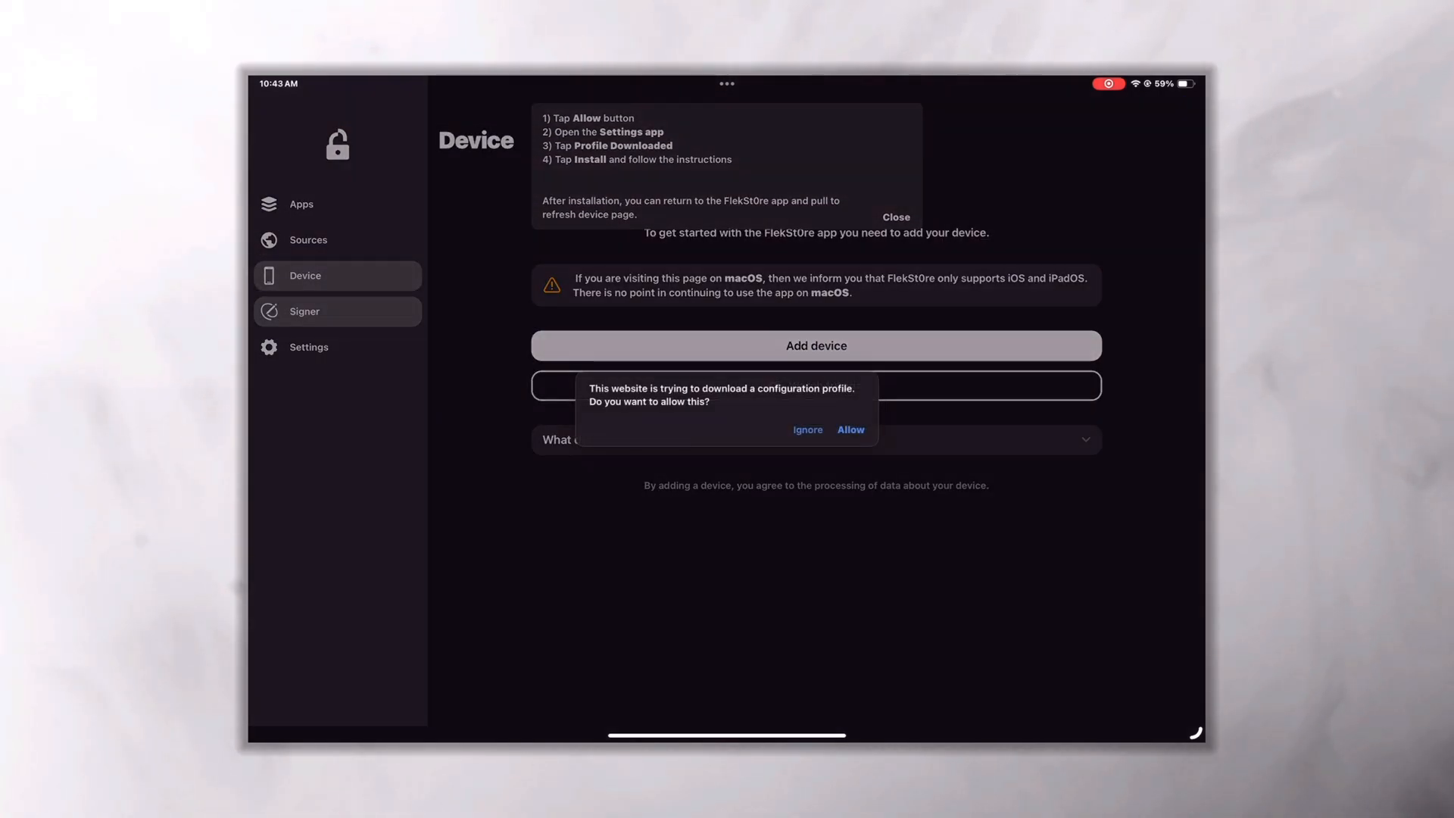
pyautogui.click(848, 429)
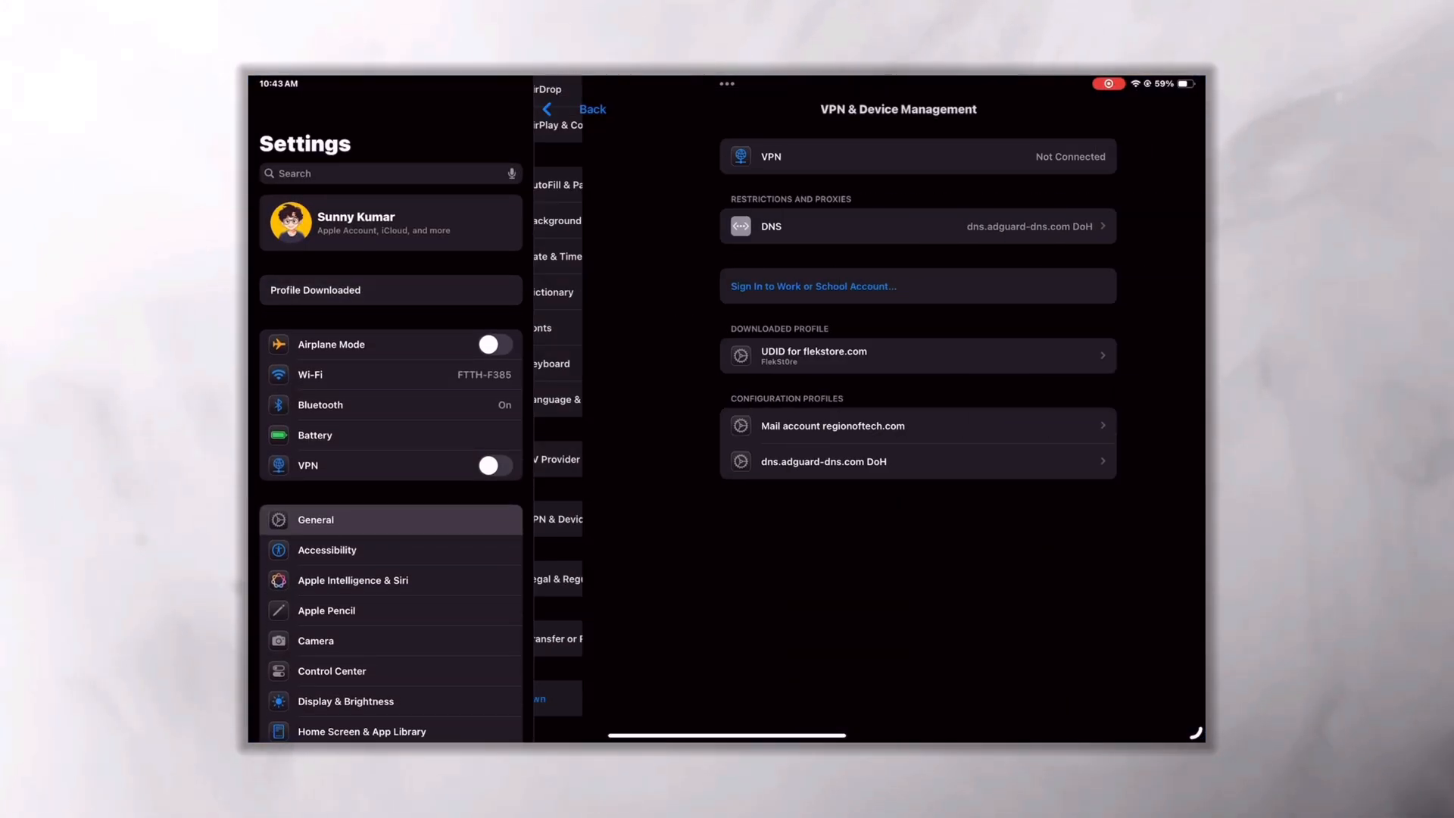
# - Install the UDID for flekstore.com profile in VPN & Device Management
pyautogui.click(918, 354)
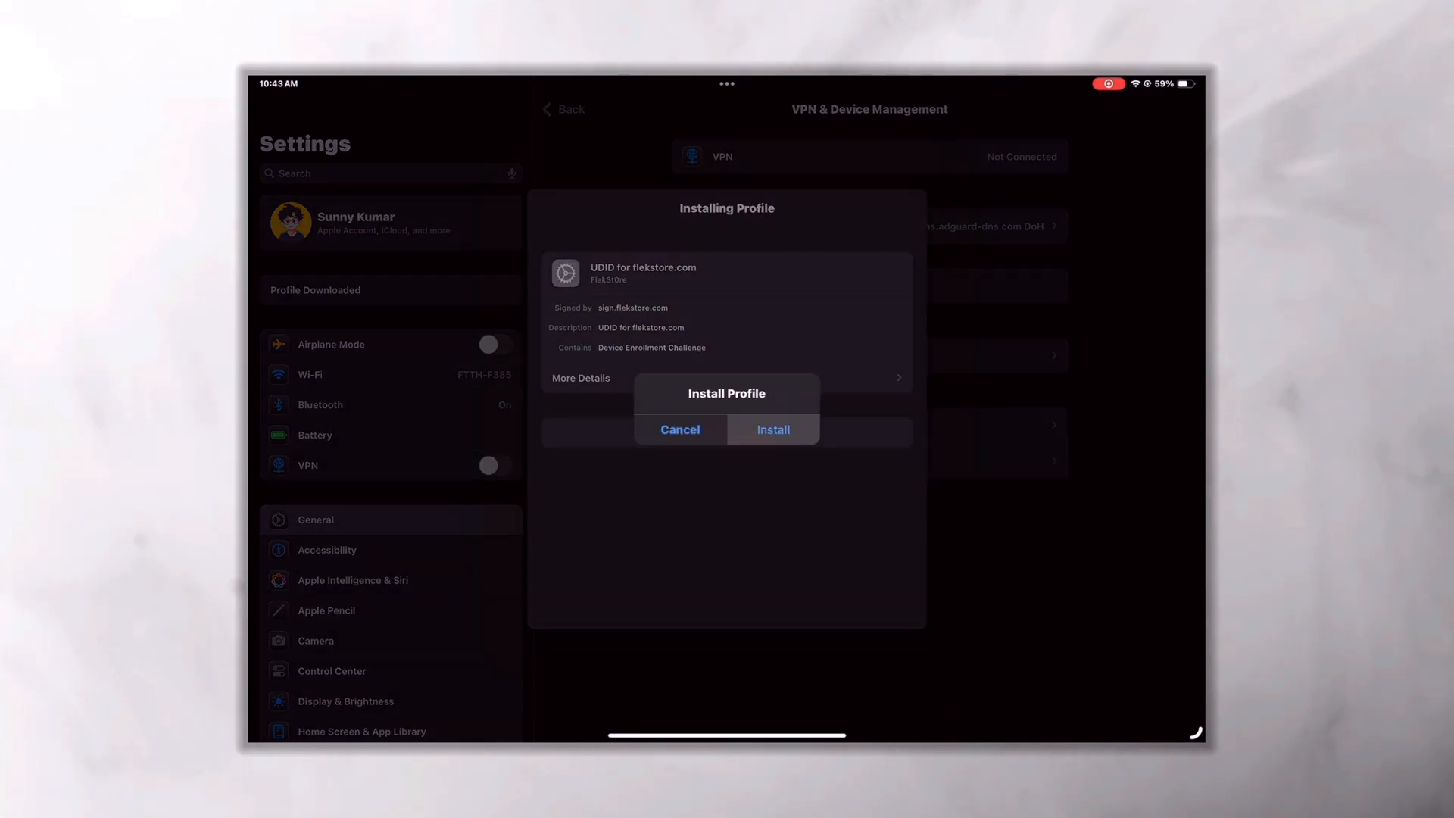
pyautogui.click(772, 429)
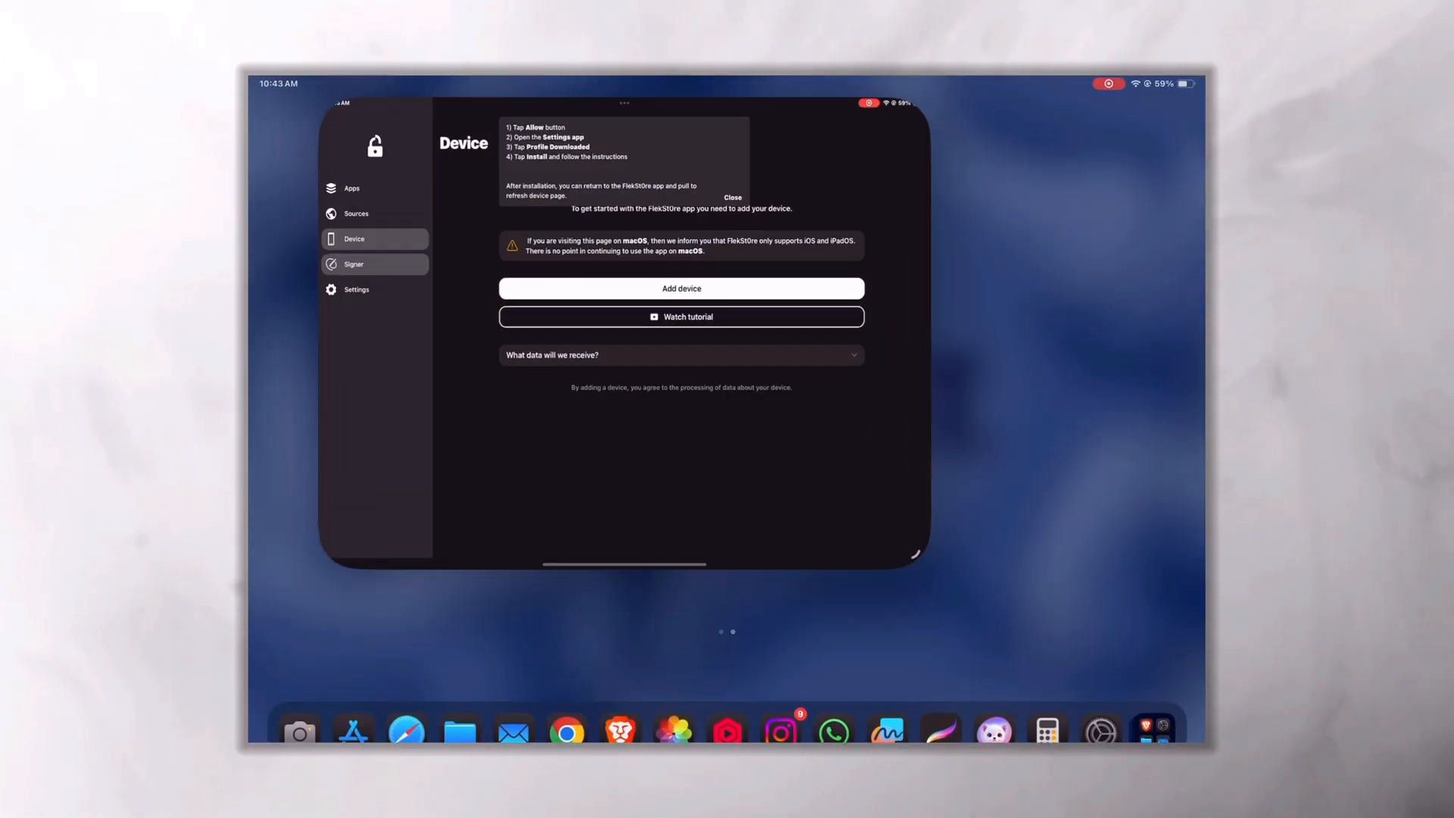
# - Register the iPad via Add device, then return to the Apps catalogue
pyautogui.click(732, 198)
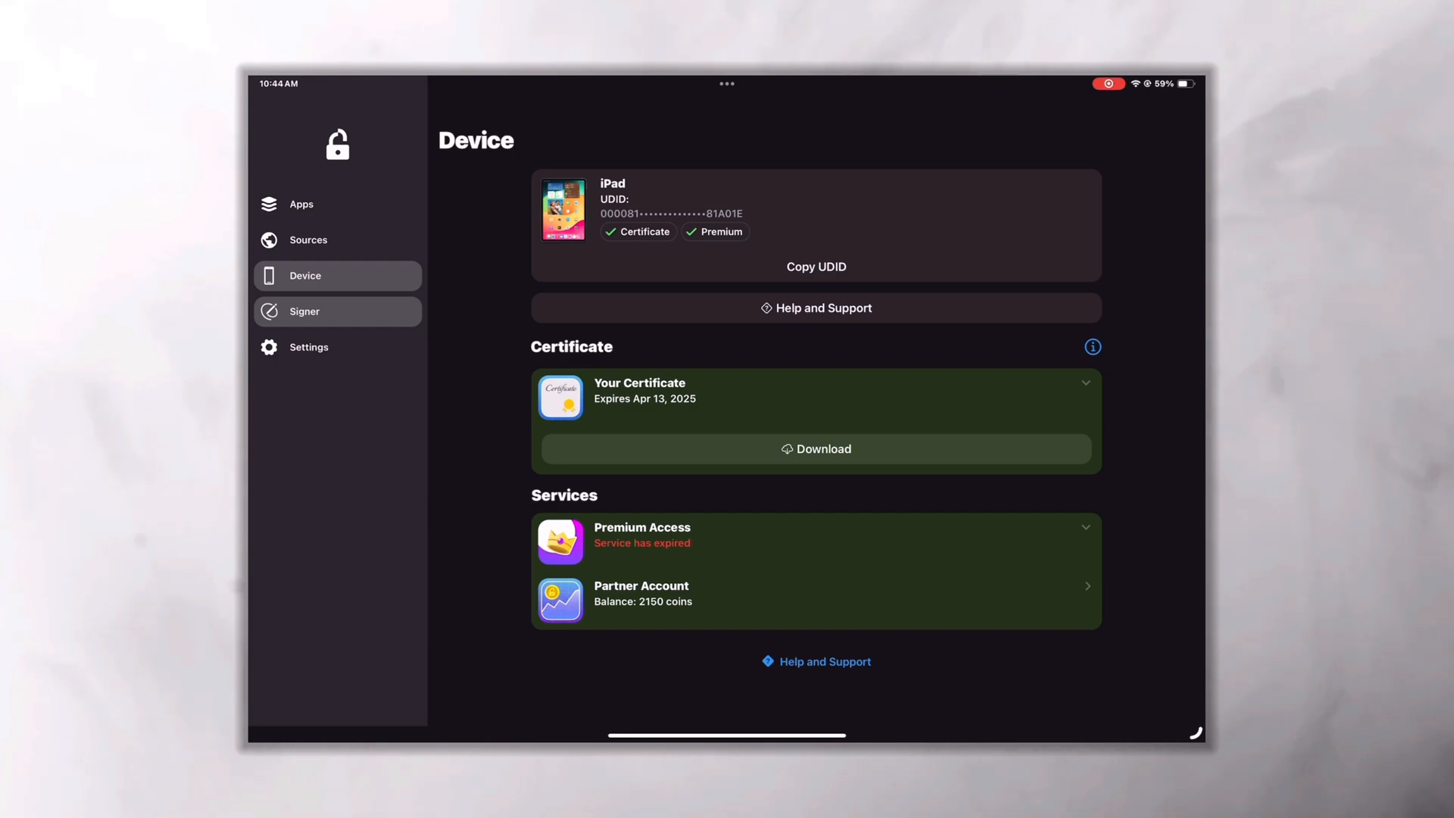
pyautogui.click(301, 203)
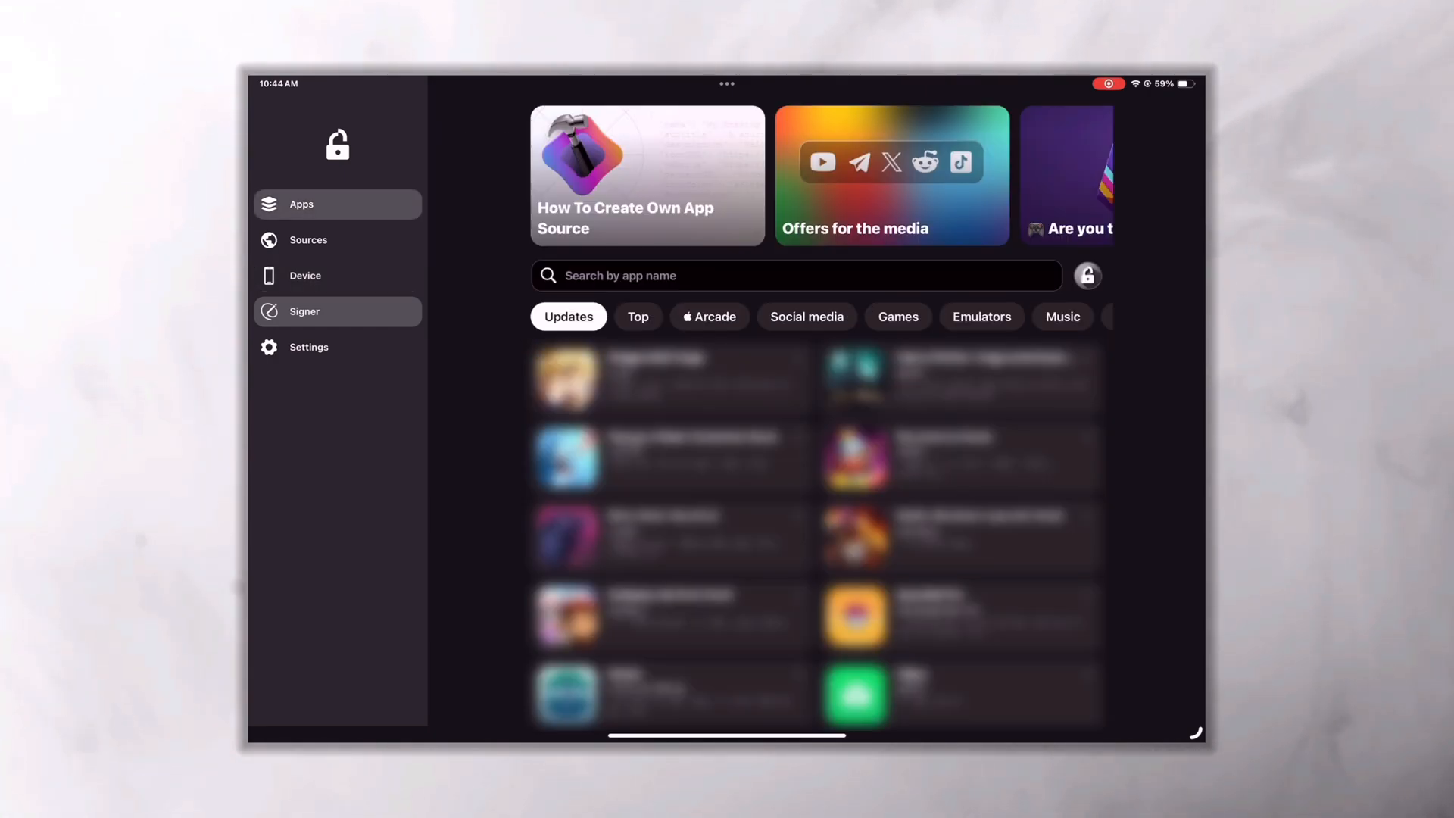
# - Filter to Emulators, sign PPSSPP for this device and confirm its install
pyautogui.click(981, 317)
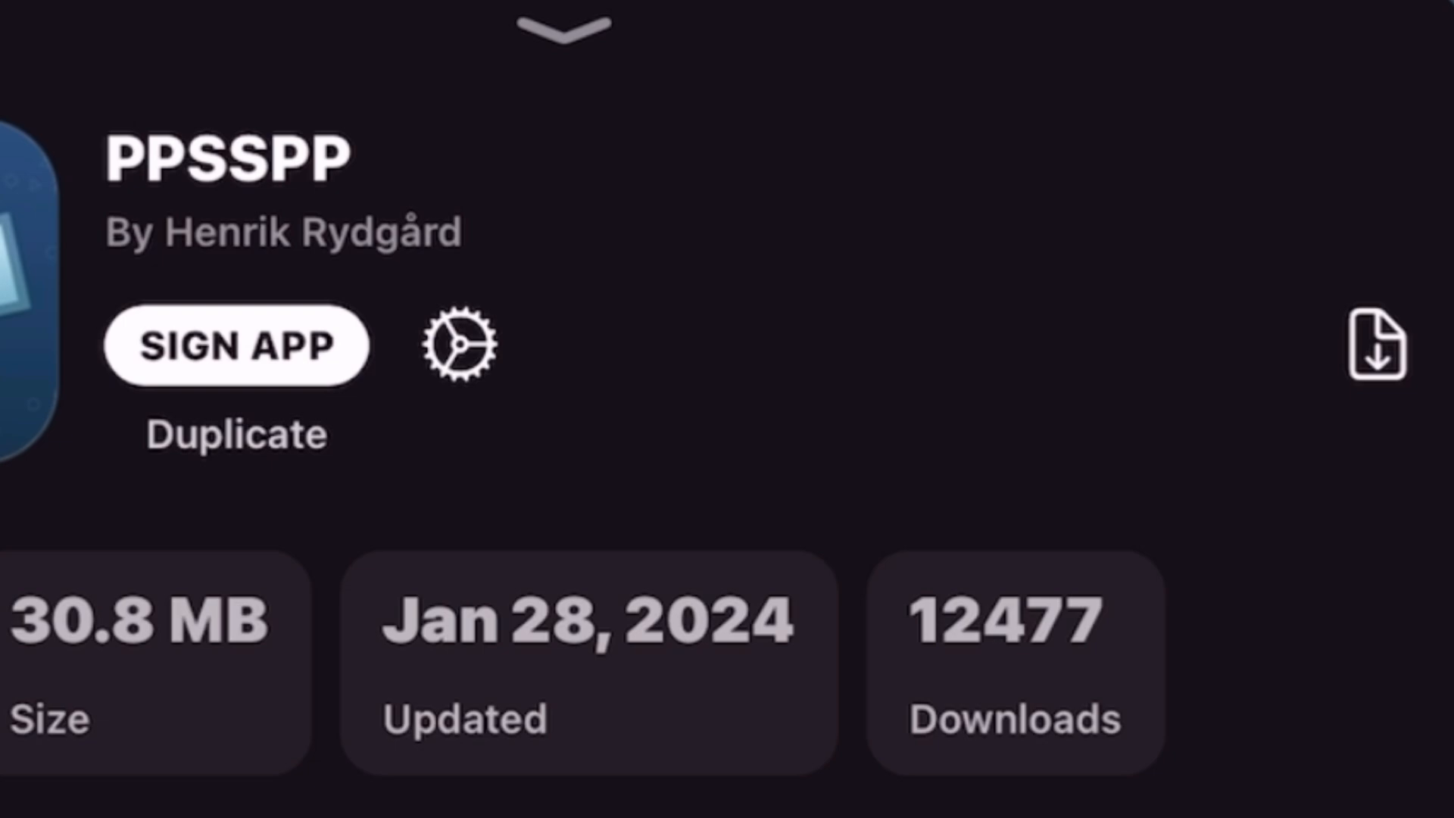
pyautogui.click(235, 345)
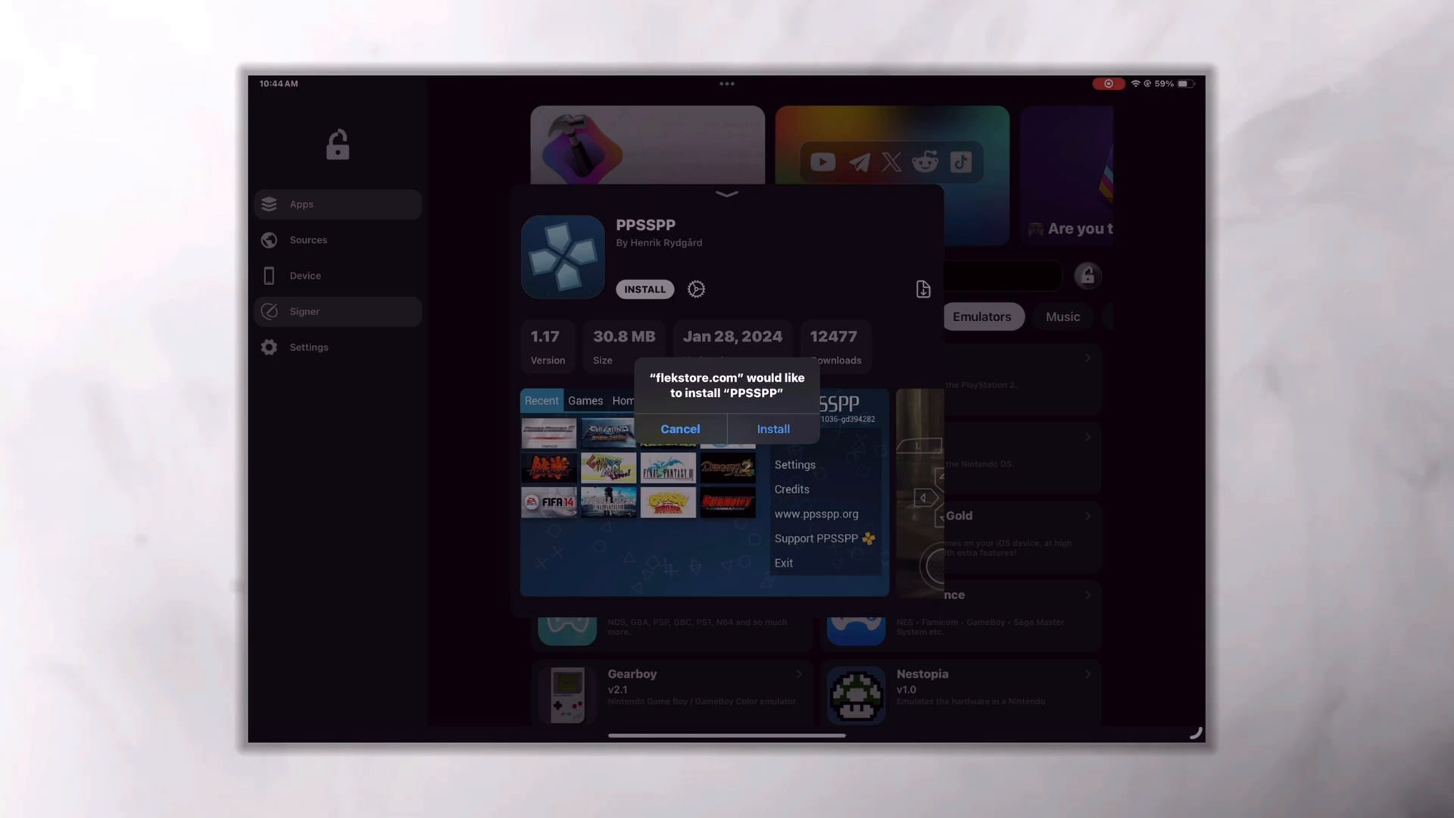
pyautogui.click(681, 428)
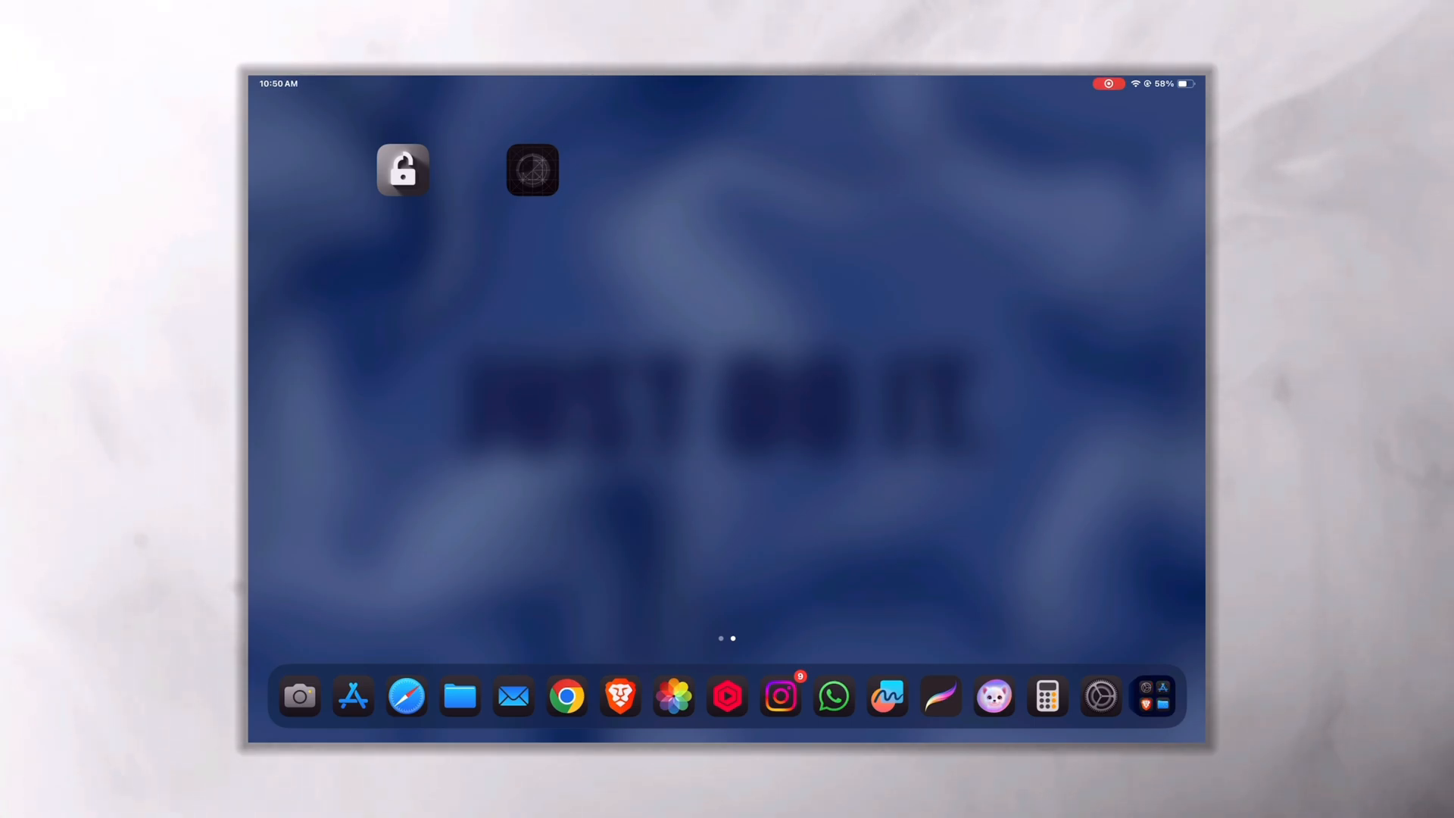
# - Reopen FlekStore, browse the Nabzclan - IPA Library source, then go to Signer
pyautogui.click(531, 170)
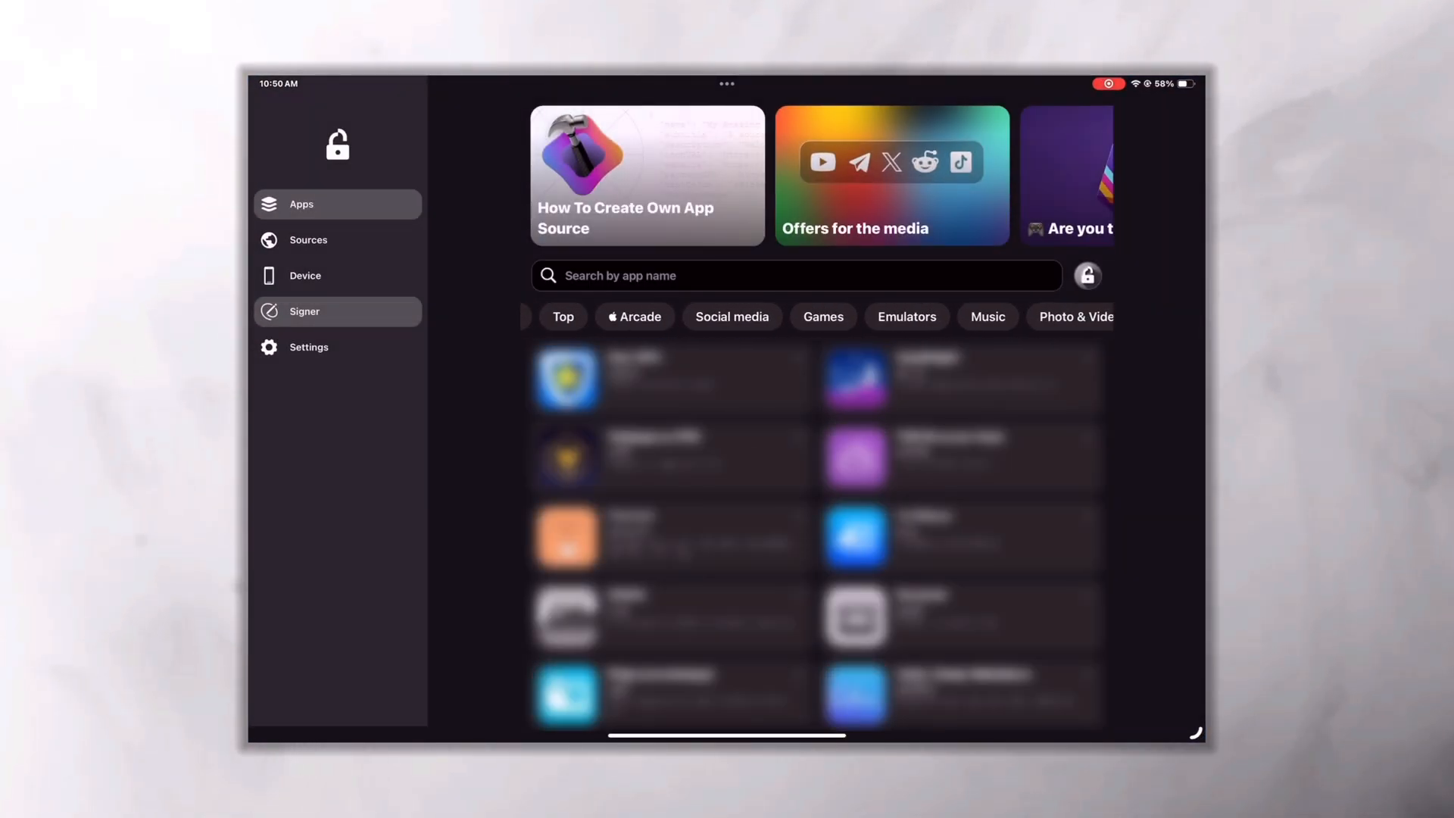
pyautogui.click(309, 240)
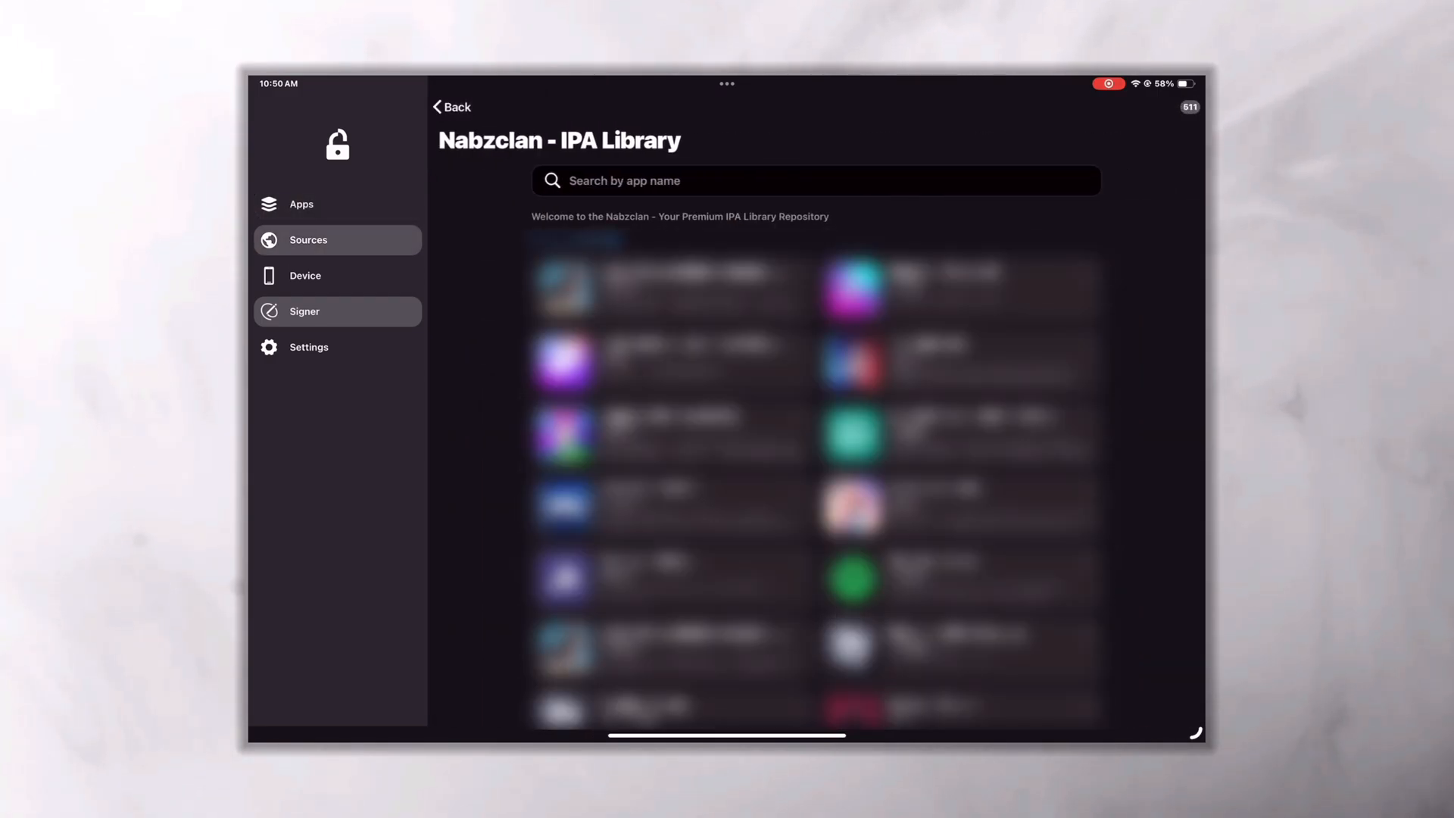
pyautogui.scroll(-3)
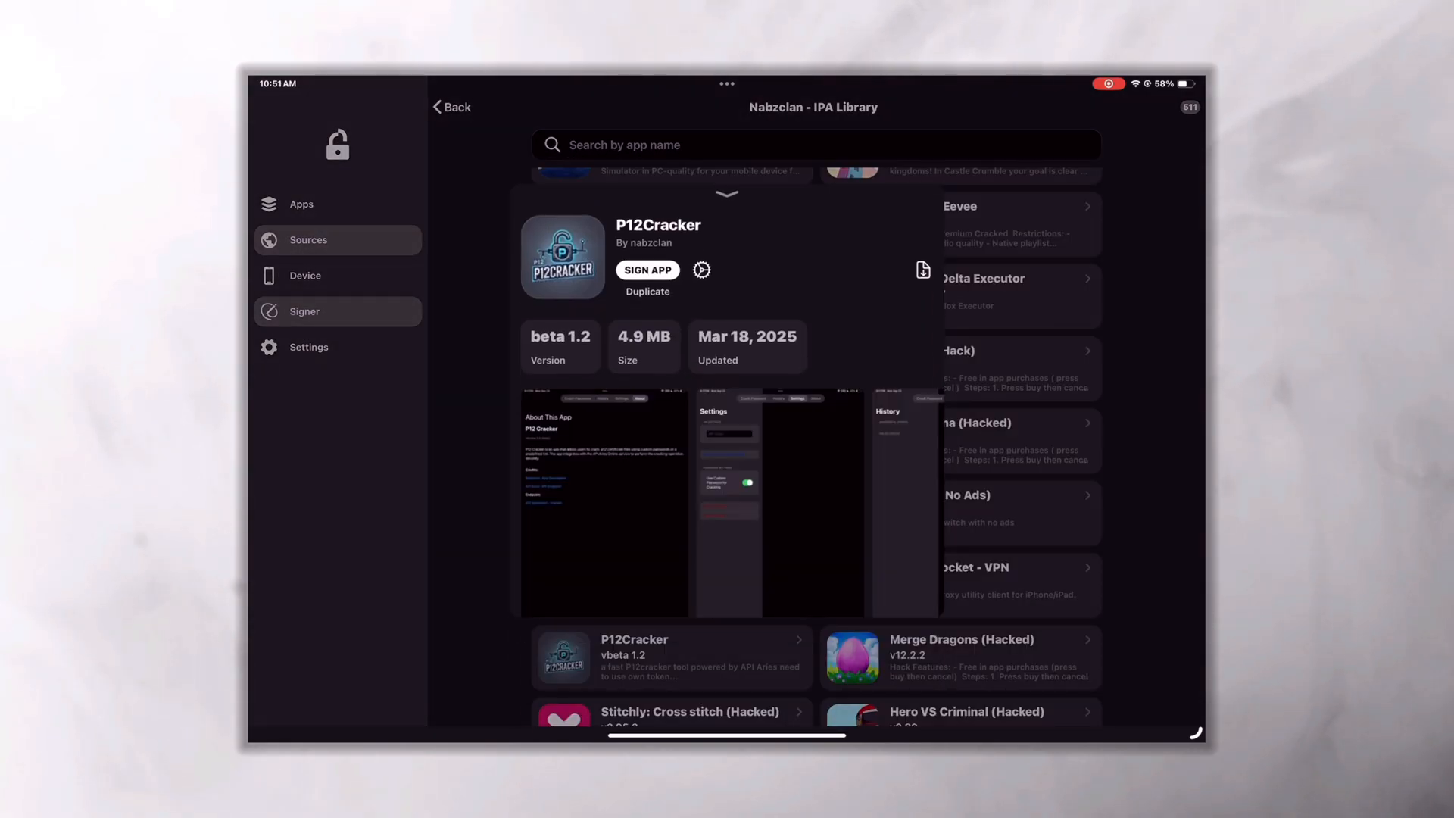
pyautogui.click(304, 311)
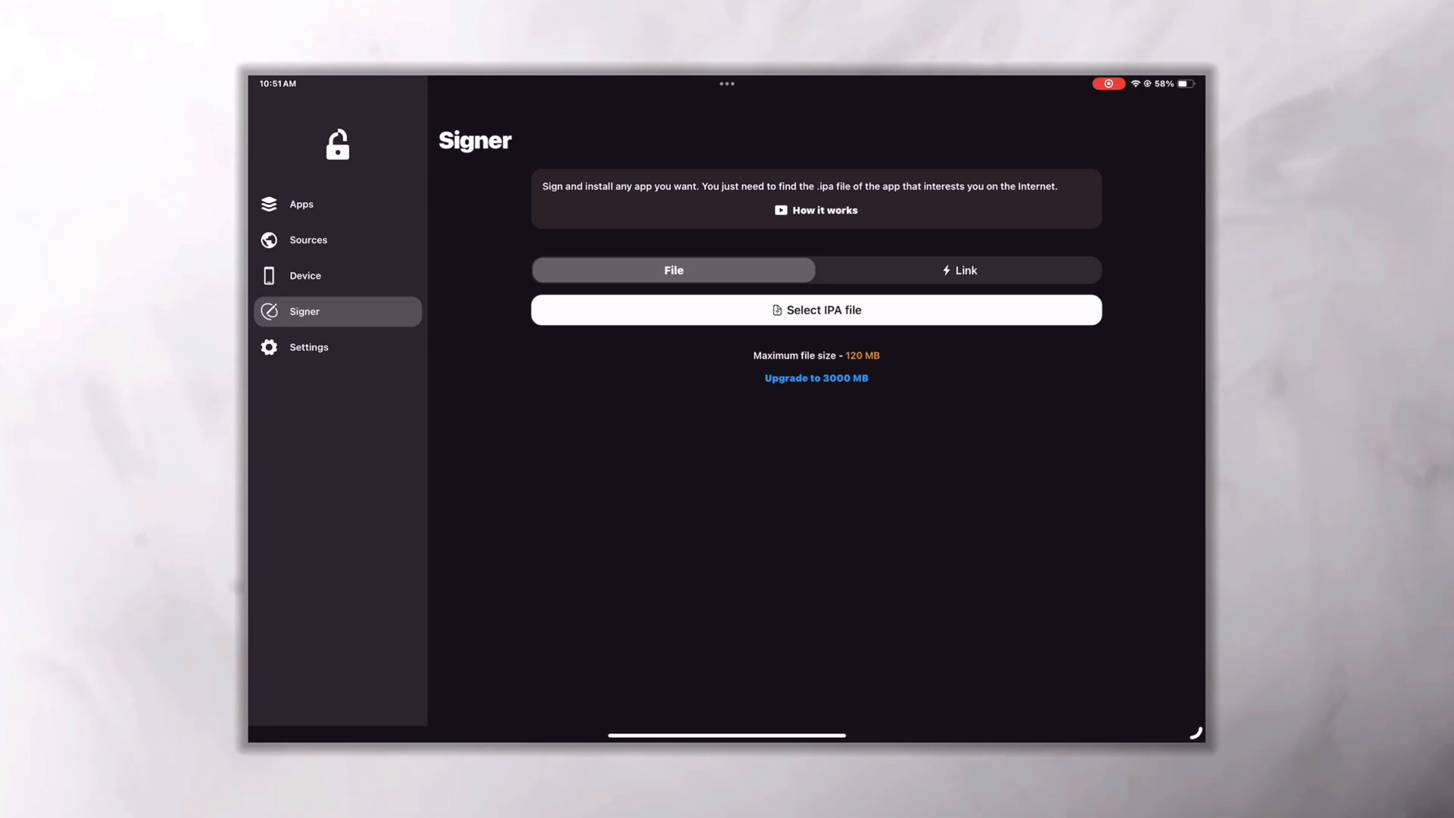
# - Enable Color theme in Settings with a blue accent, then return to the Home Screen
pyautogui.click(309, 347)
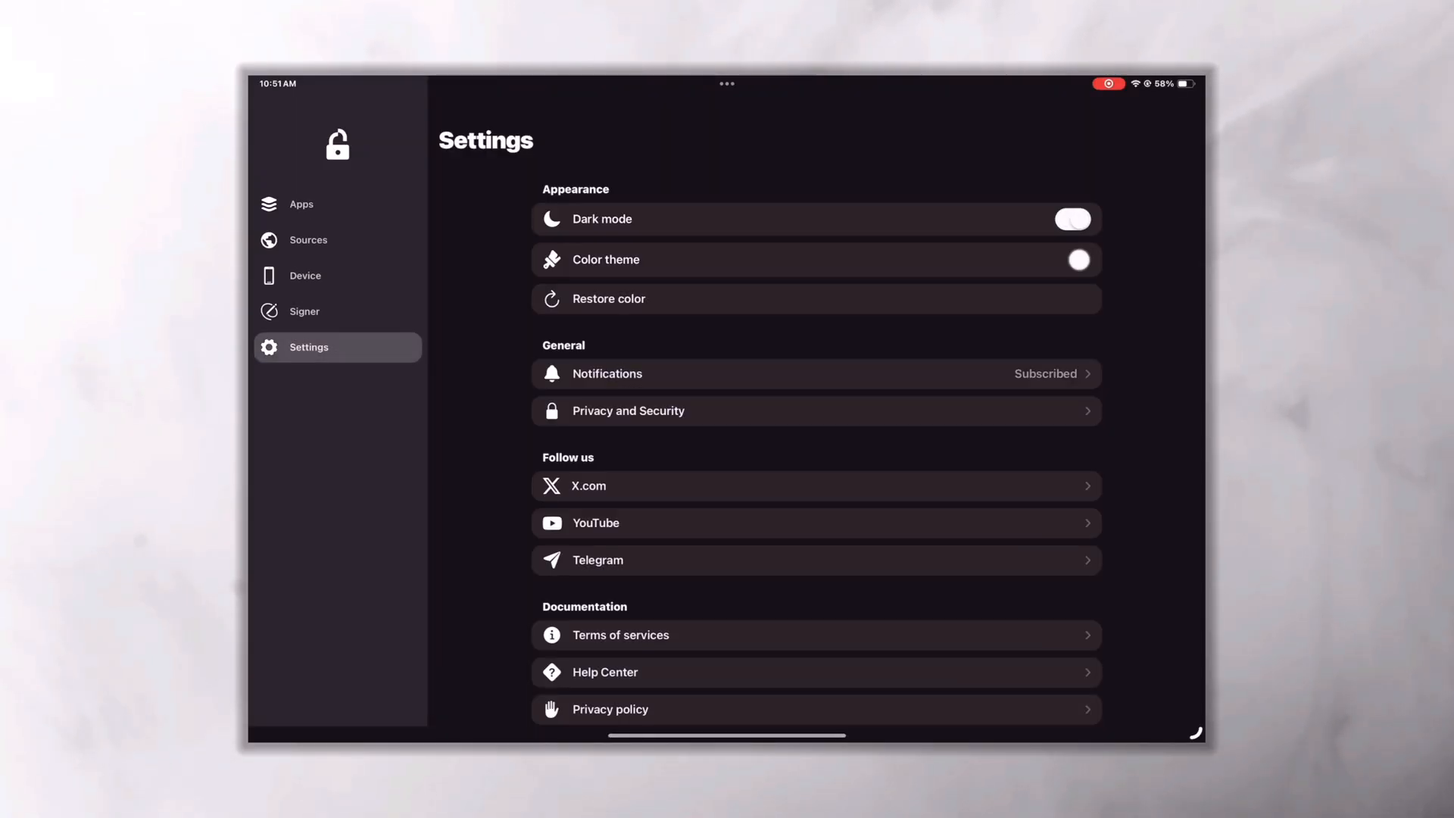
pyautogui.click(1079, 260)
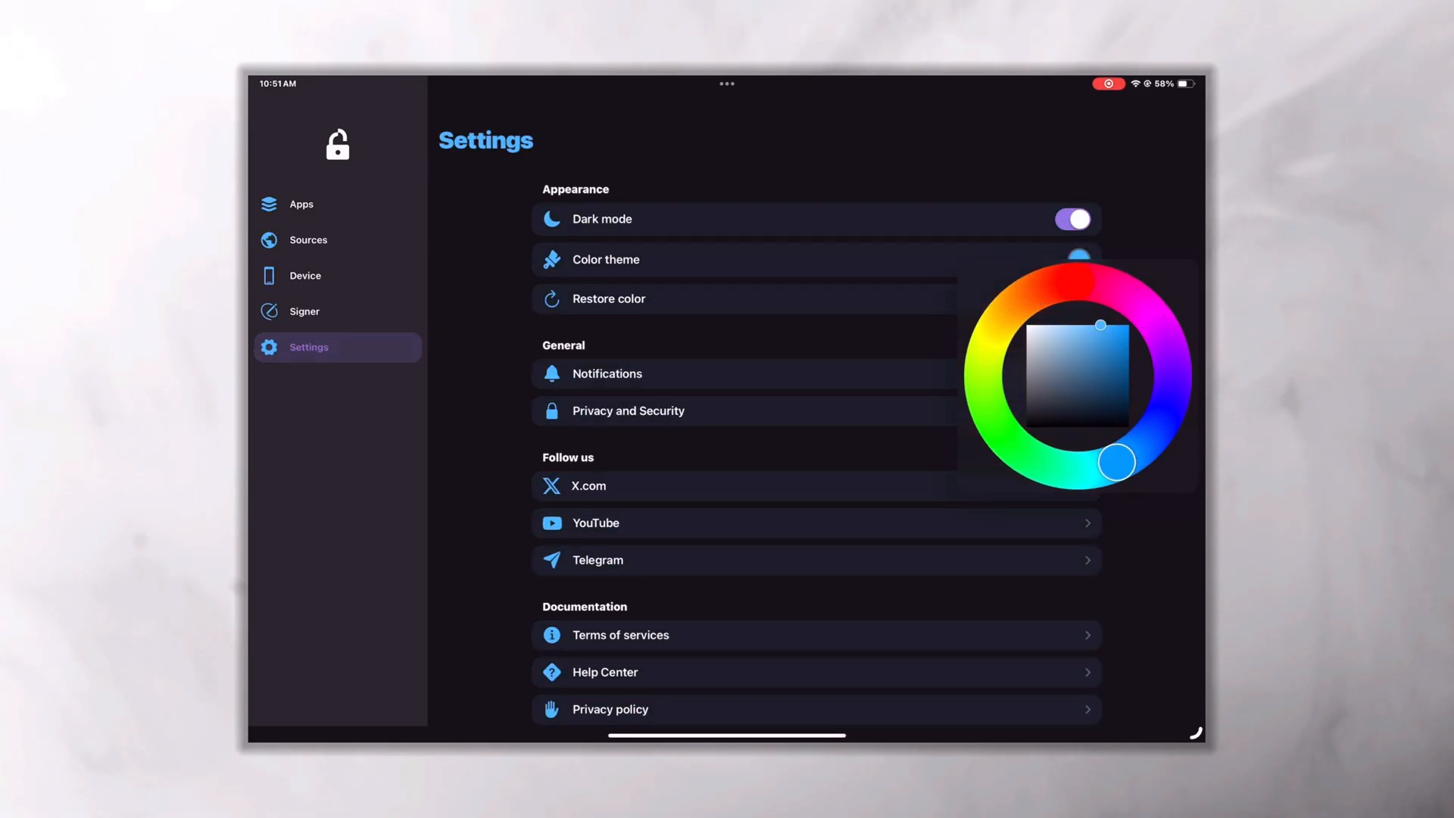
pyautogui.click(302, 204)
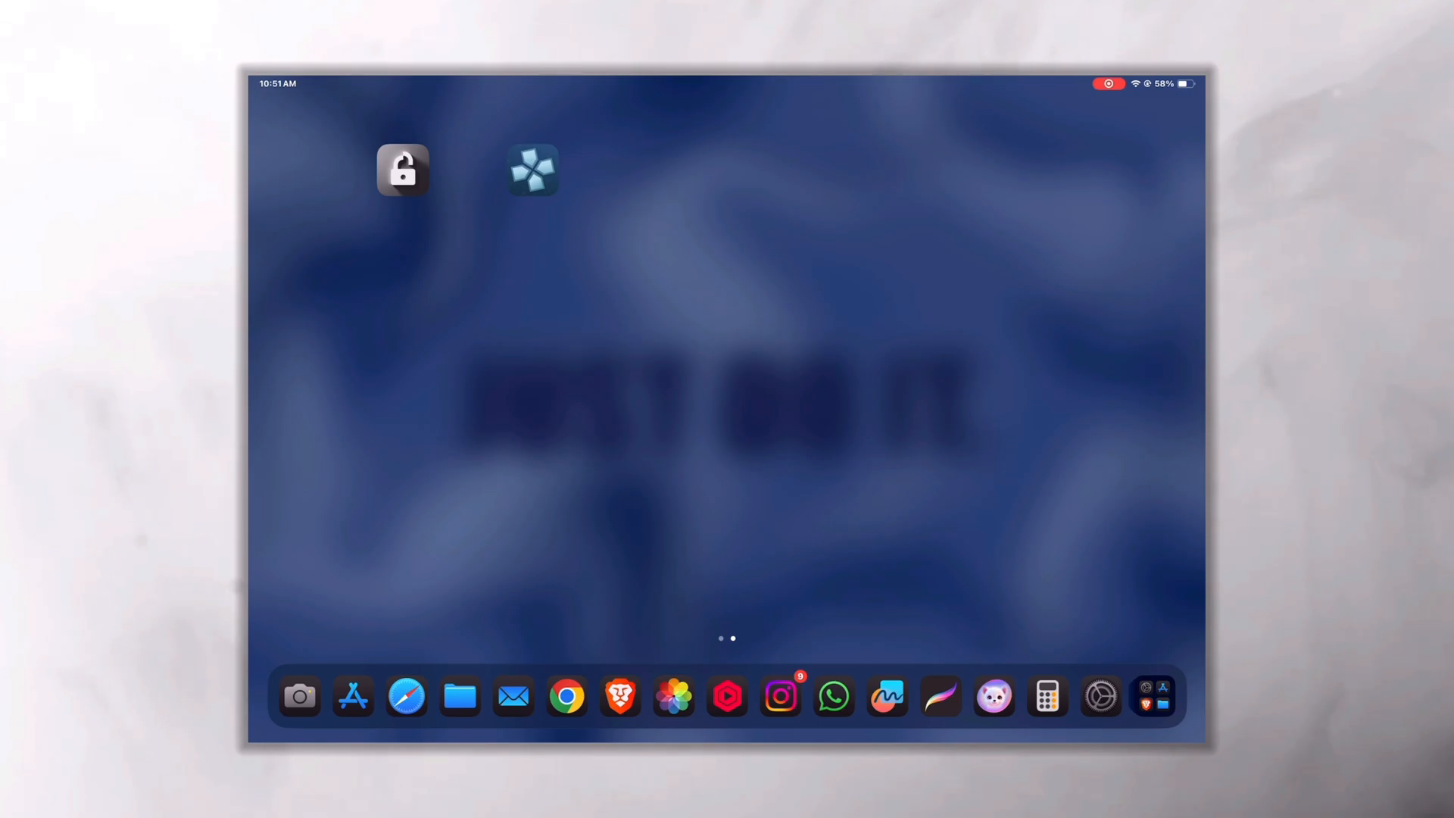
pyautogui.hscroll(-3)
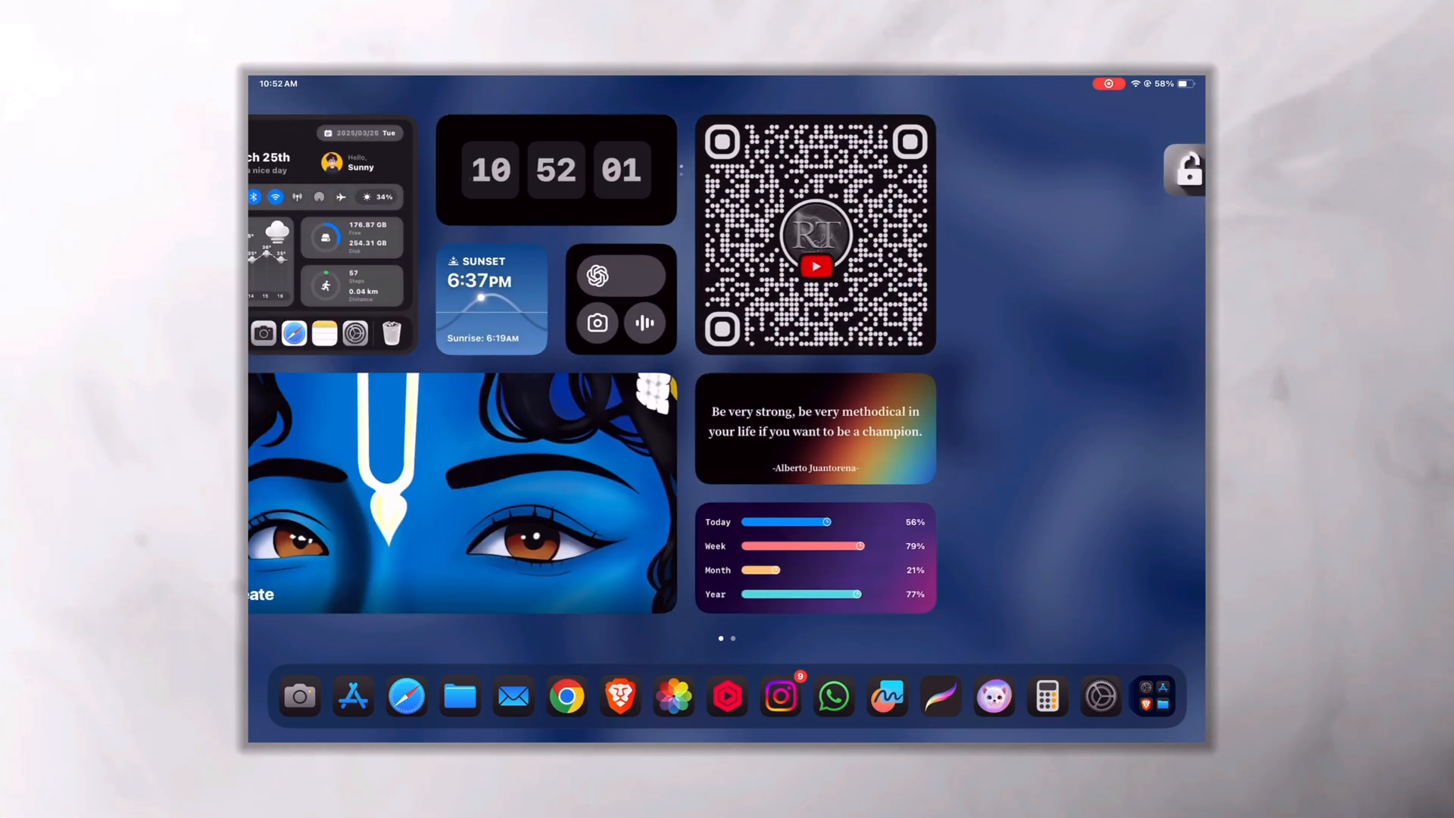